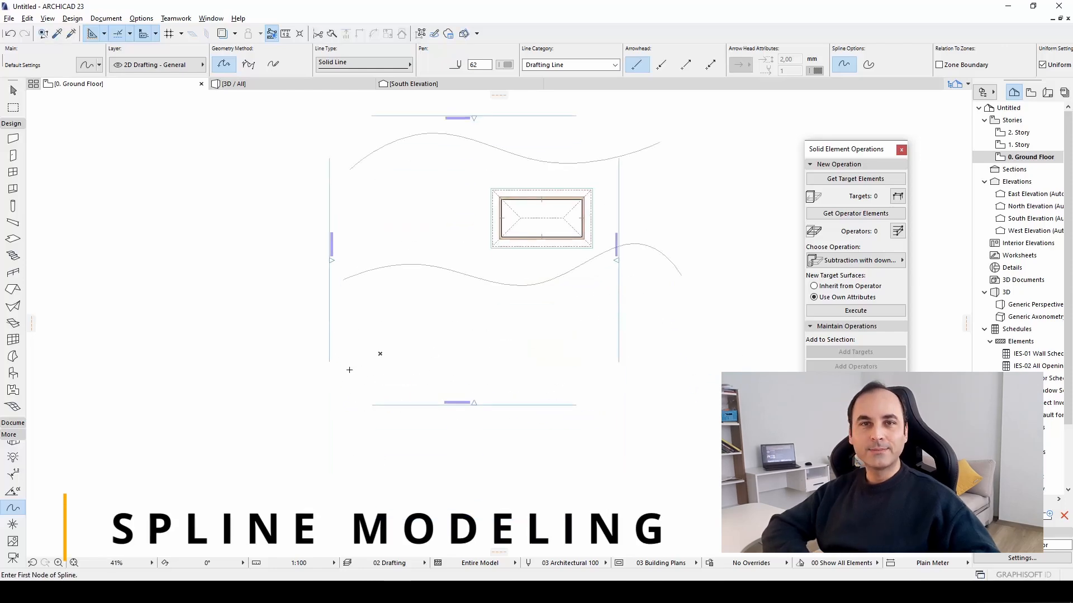
Step: Draw wavy spline curves across the ground floor plan around the house and view the house in 3D
{"action": "left_click", "coordinate": [232, 82]}
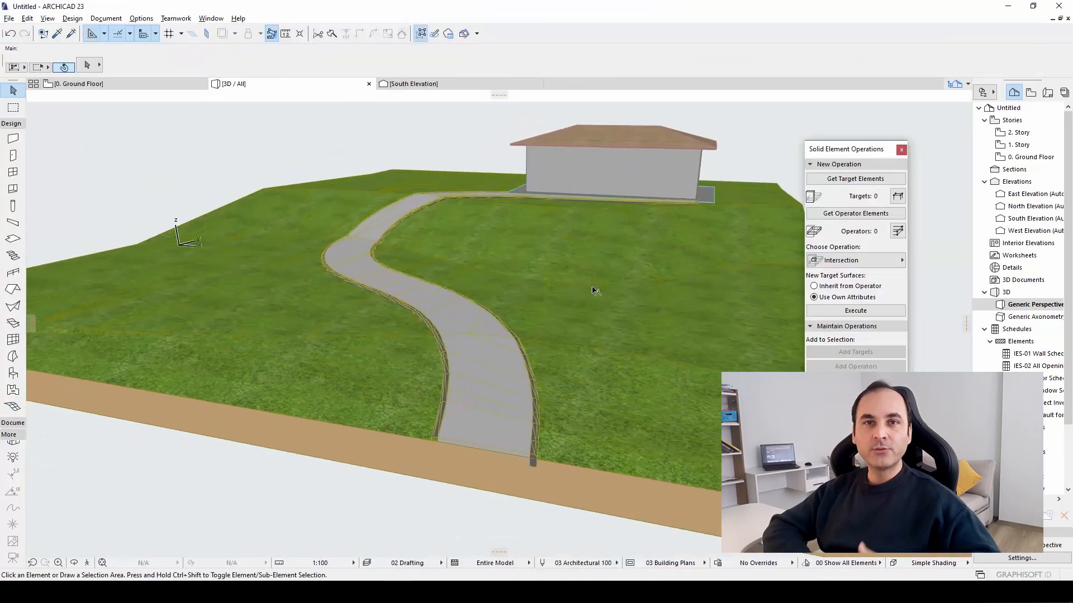
{"action": "left_click", "coordinate": [76, 84]}
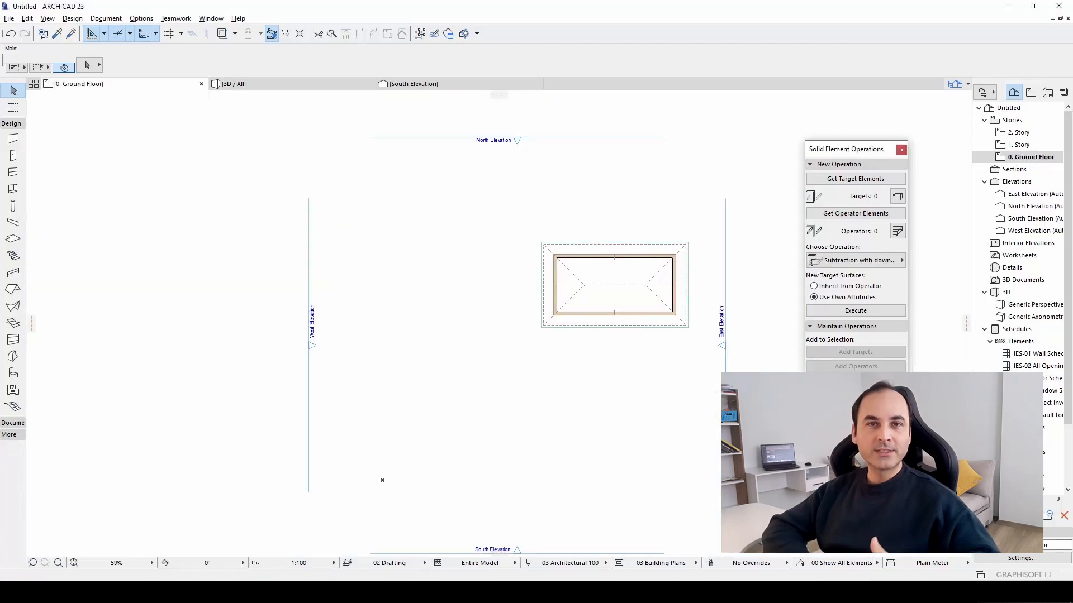
{"action": "mouse_move", "coordinate": [664, 375]}
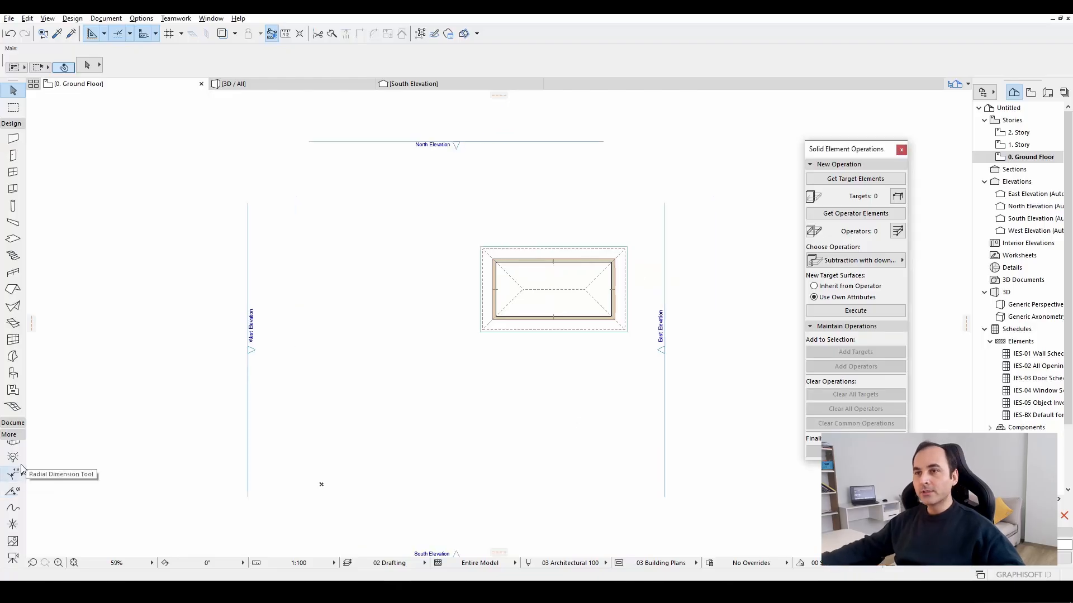
{"action": "mouse_move", "coordinate": [14, 441]}
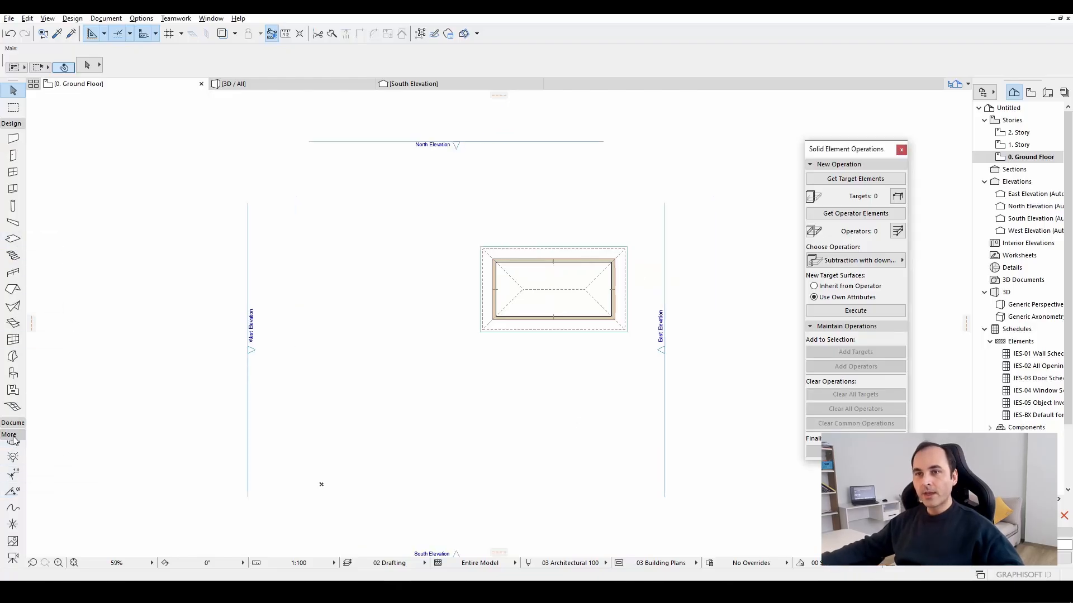
{"action": "mouse_move", "coordinate": [10, 507]}
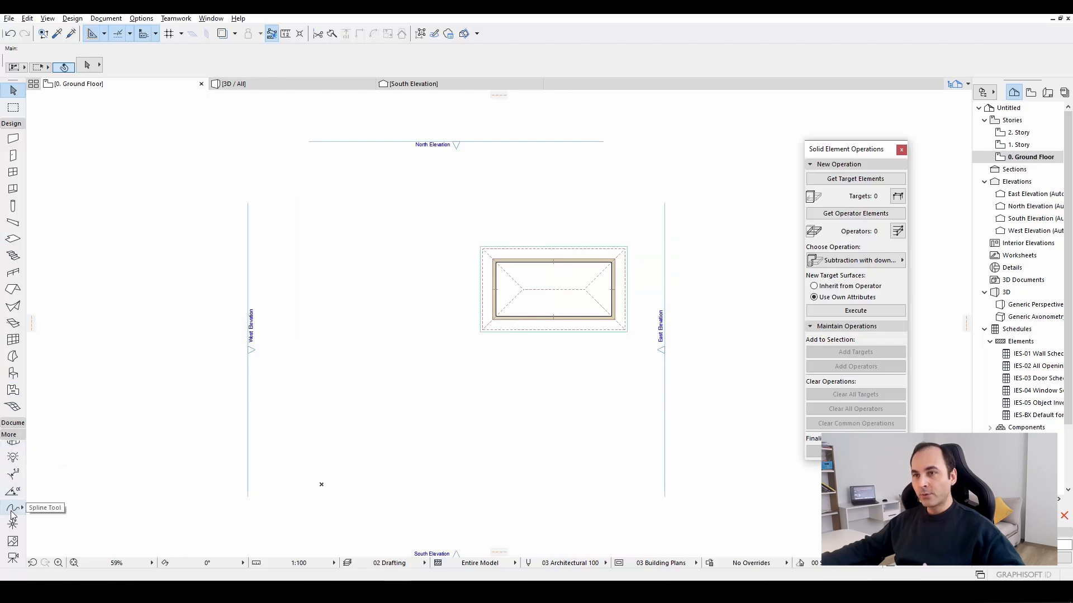
{"action": "left_click", "coordinate": [12, 507]}
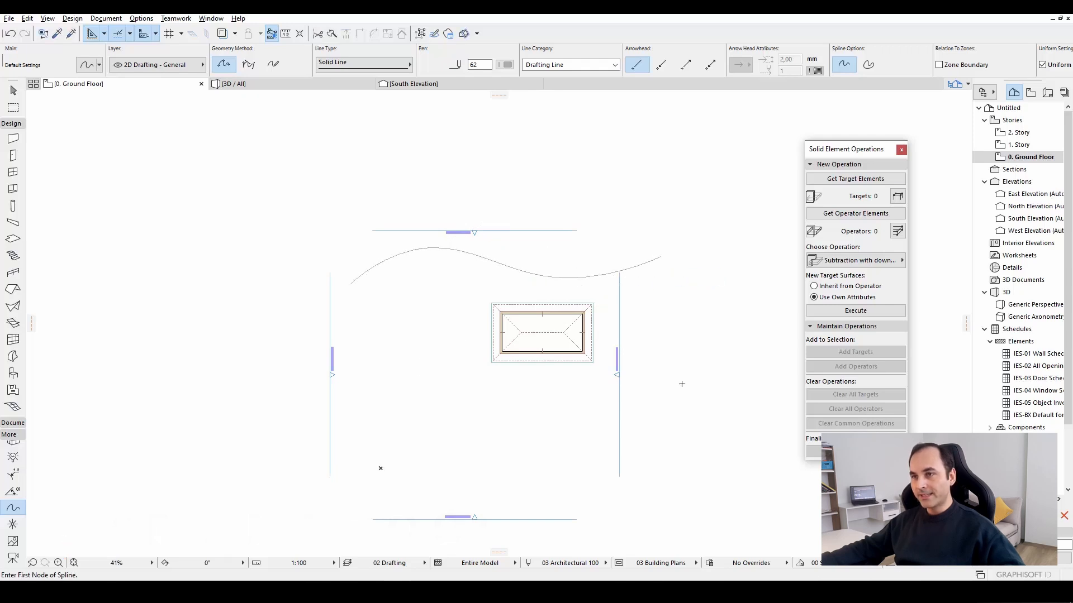
{"action": "left_click", "coordinate": [534, 399]}
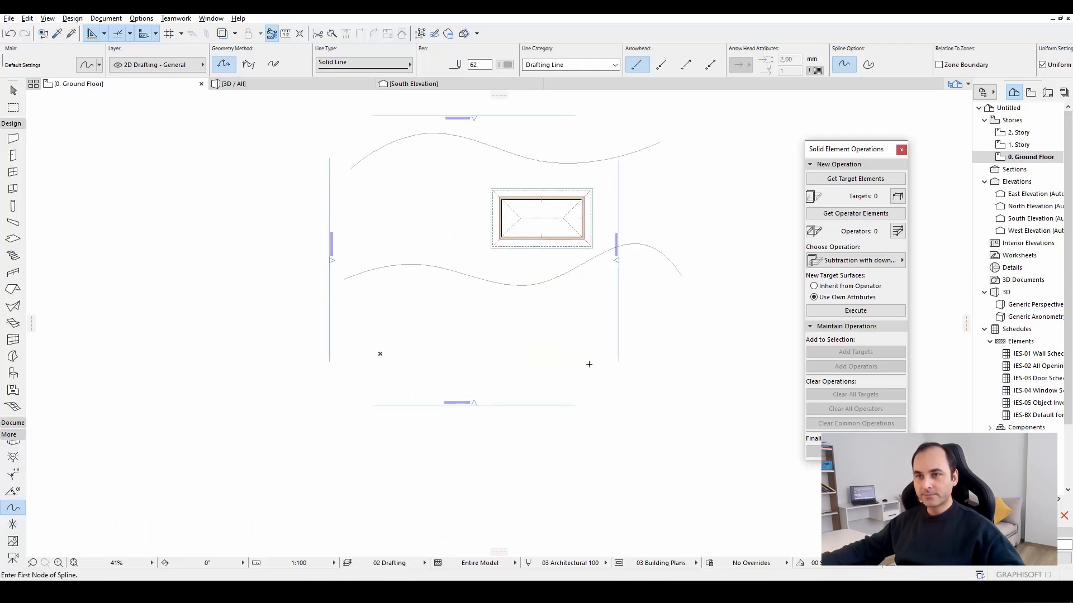
{"action": "left_click", "coordinate": [433, 317]}
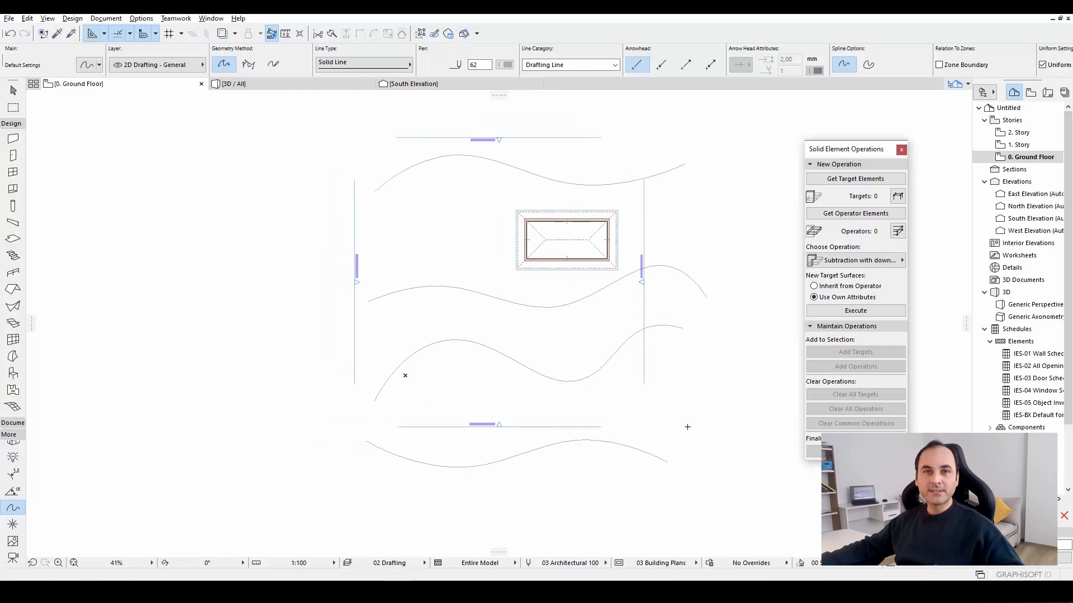
{"action": "left_click", "coordinate": [232, 84]}
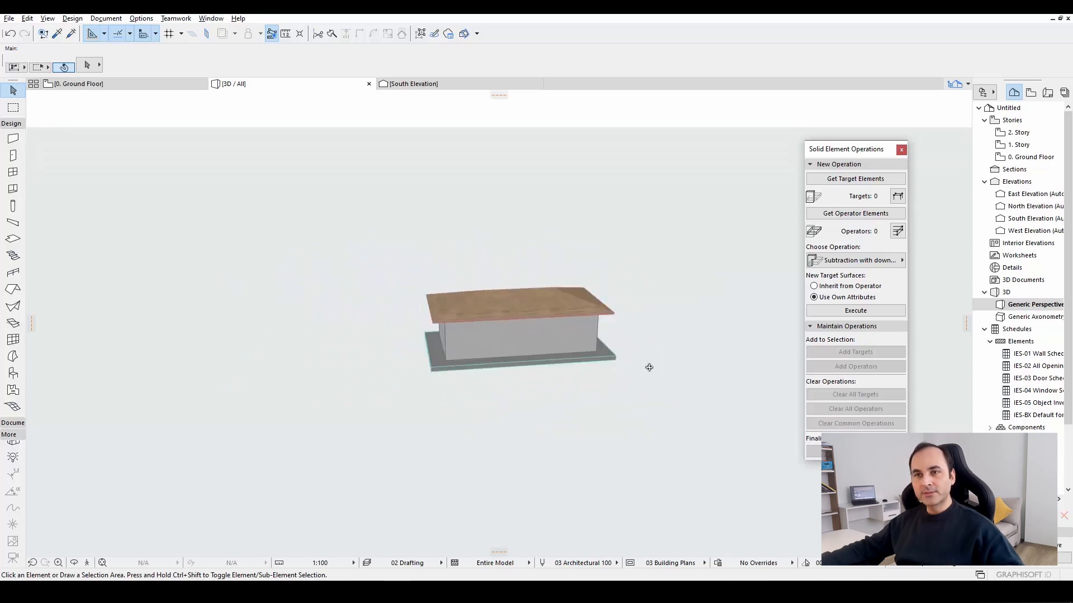
Step: Return to the floor plan and pick the Mesh tool for the terrain
{"action": "left_click", "coordinate": [79, 83]}
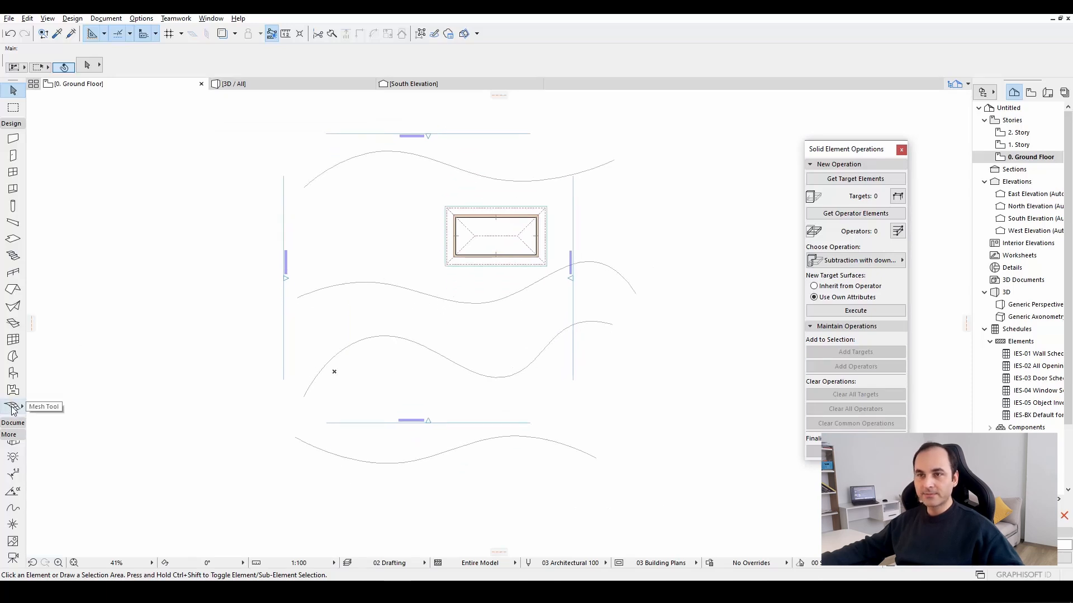
{"action": "left_click", "coordinate": [13, 407]}
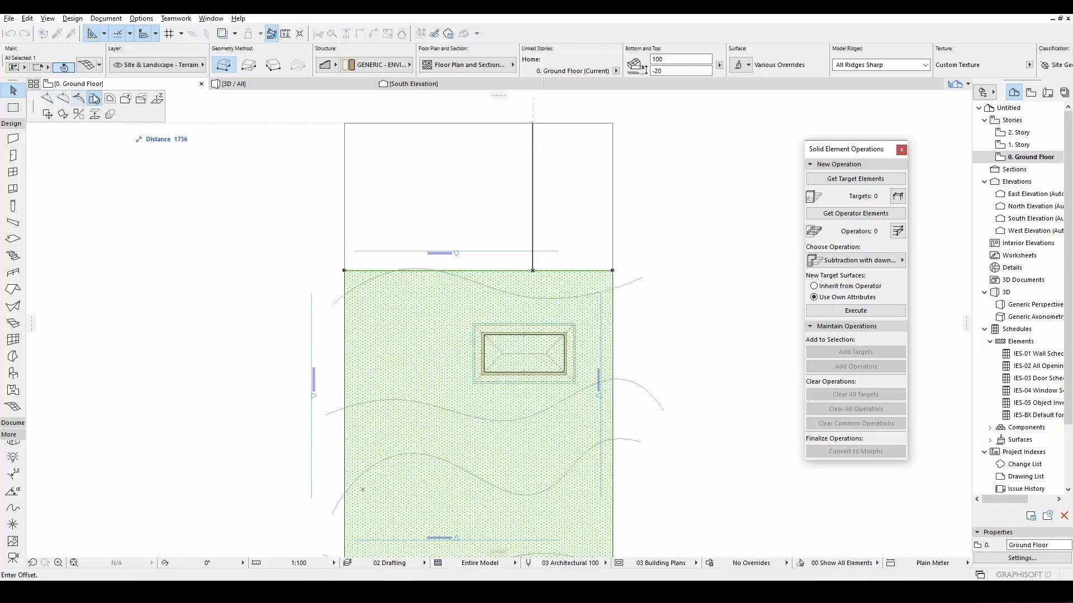
{"action": "mouse_move", "coordinate": [65, 99]}
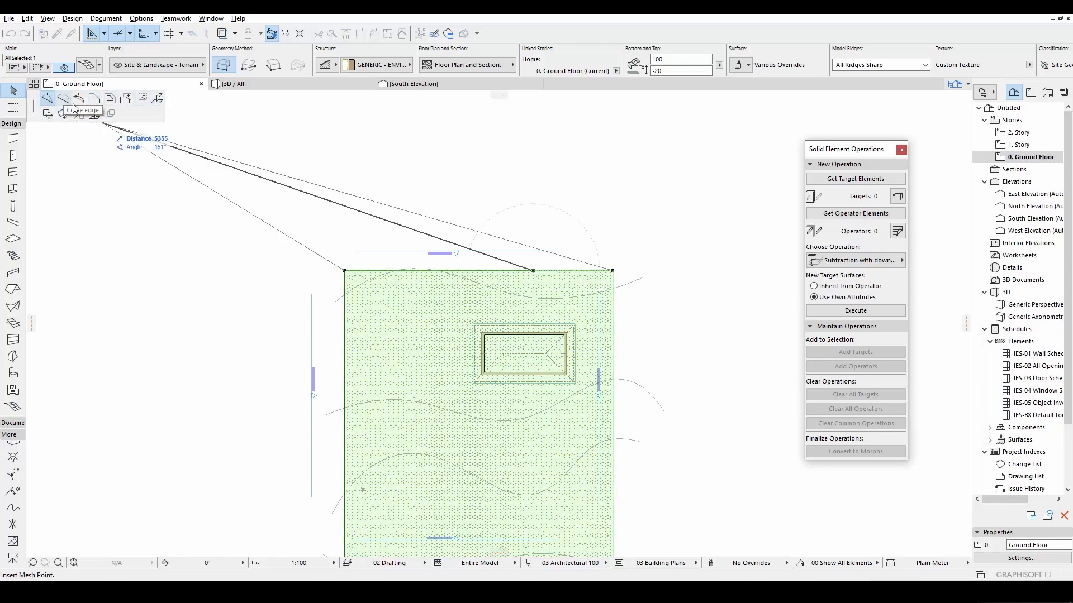
{"action": "mouse_move", "coordinate": [67, 100]}
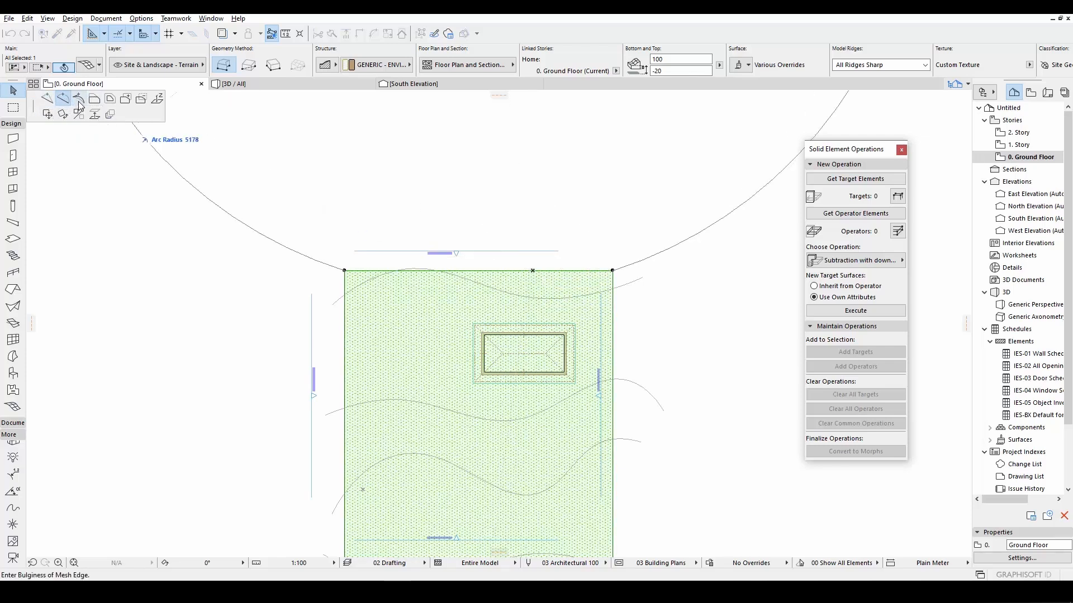
{"action": "mouse_move", "coordinate": [94, 100]}
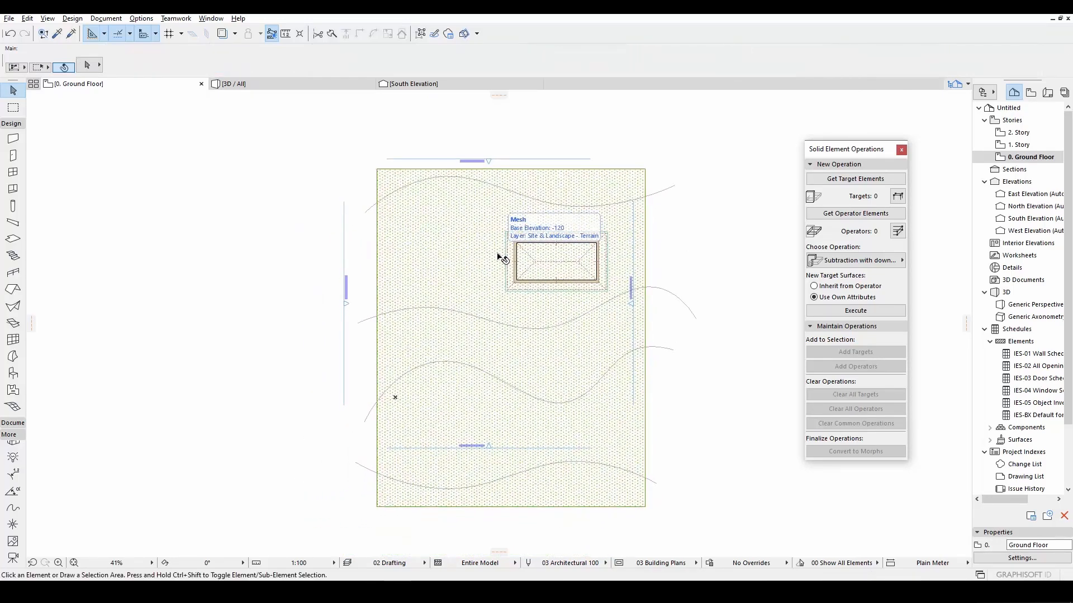
{"action": "left_click", "coordinate": [234, 84]}
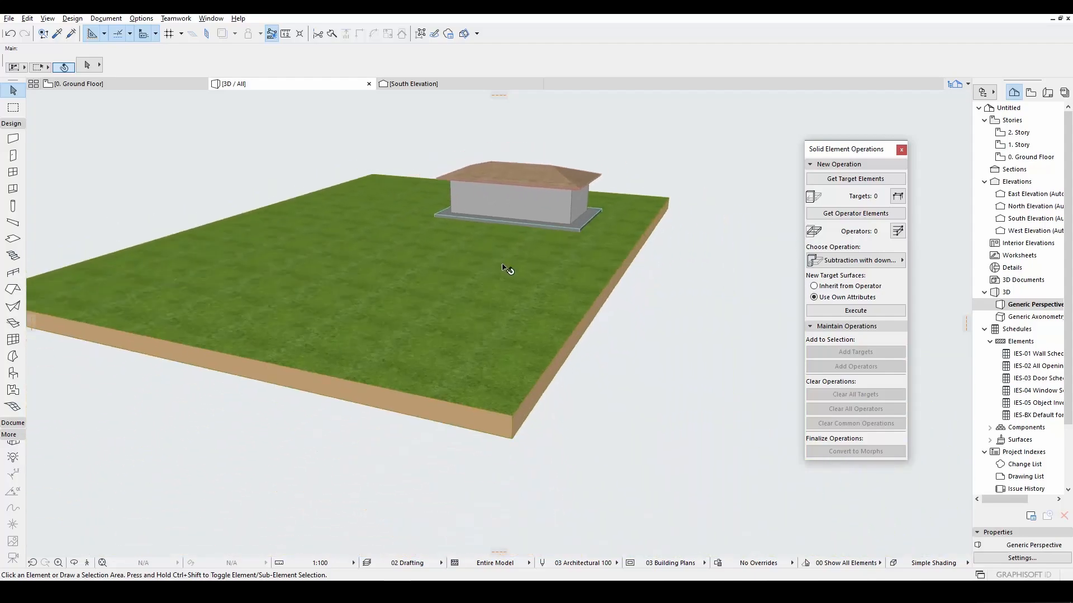
{"action": "left_click_drag", "start_coordinate": [503, 267], "coordinate": [345, 293]}
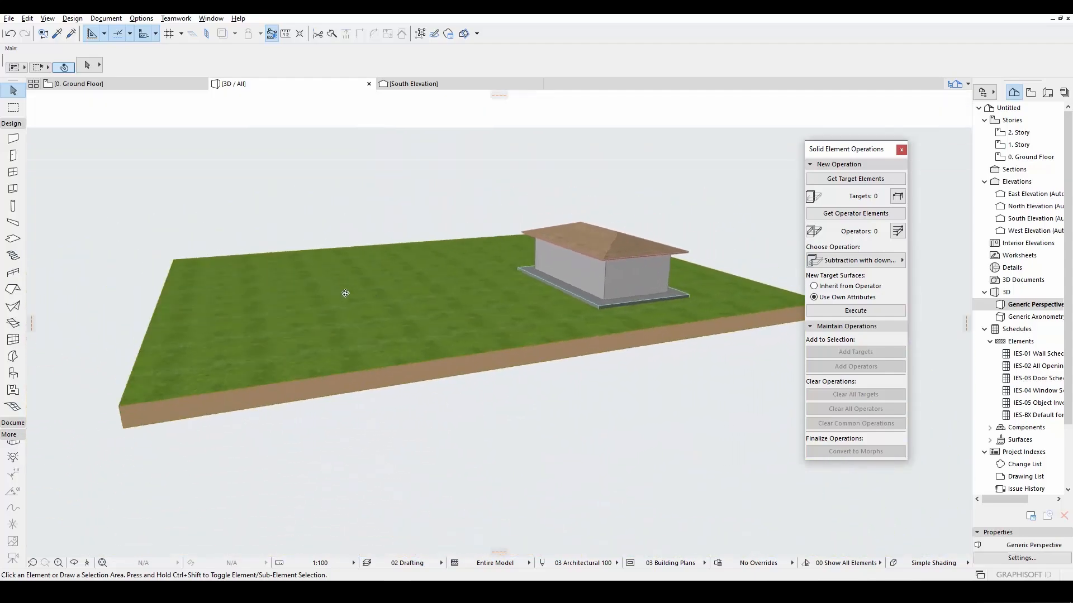
{"action": "left_click", "coordinate": [77, 83]}
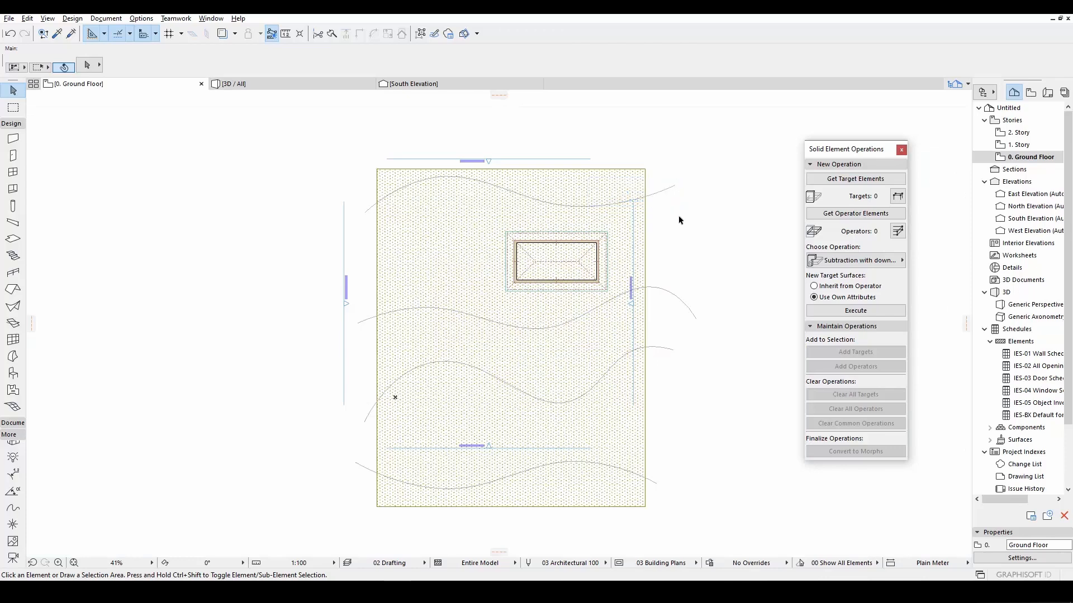
{"action": "mouse_move", "coordinate": [428, 216]}
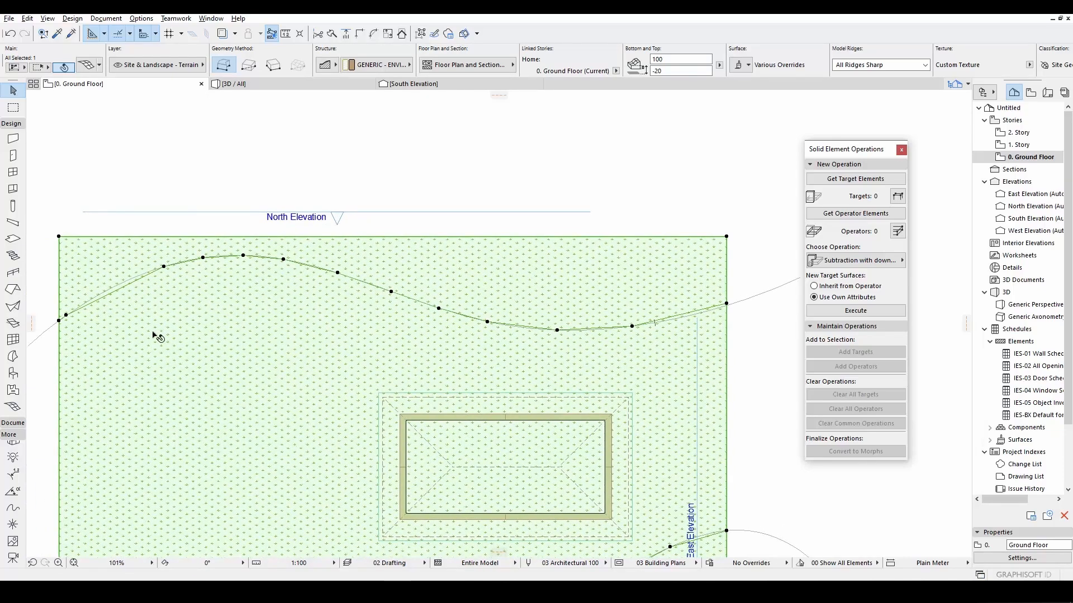
{"action": "mouse_move", "coordinate": [328, 272]}
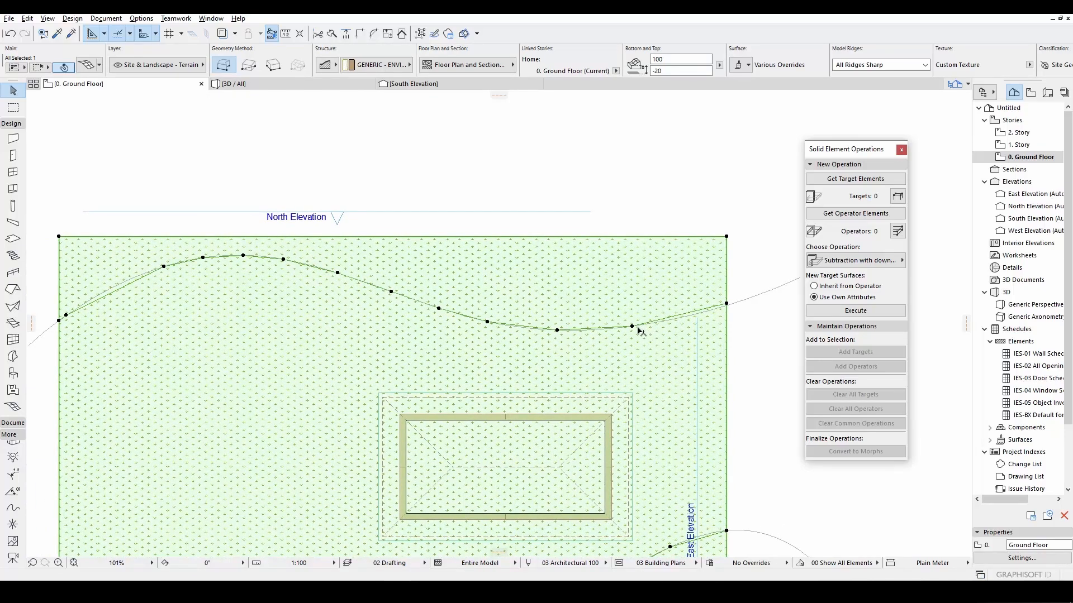
{"action": "mouse_move", "coordinate": [631, 326]}
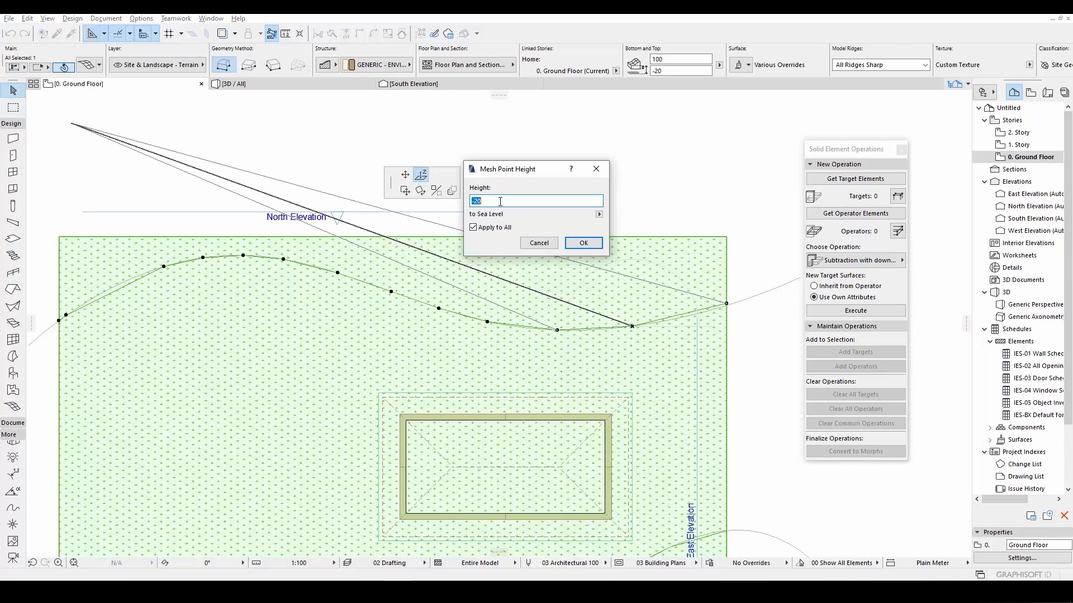
Step: Give the upper curve's mesh points height 100, then set the next point to 20
{"action": "type", "text": "100"}
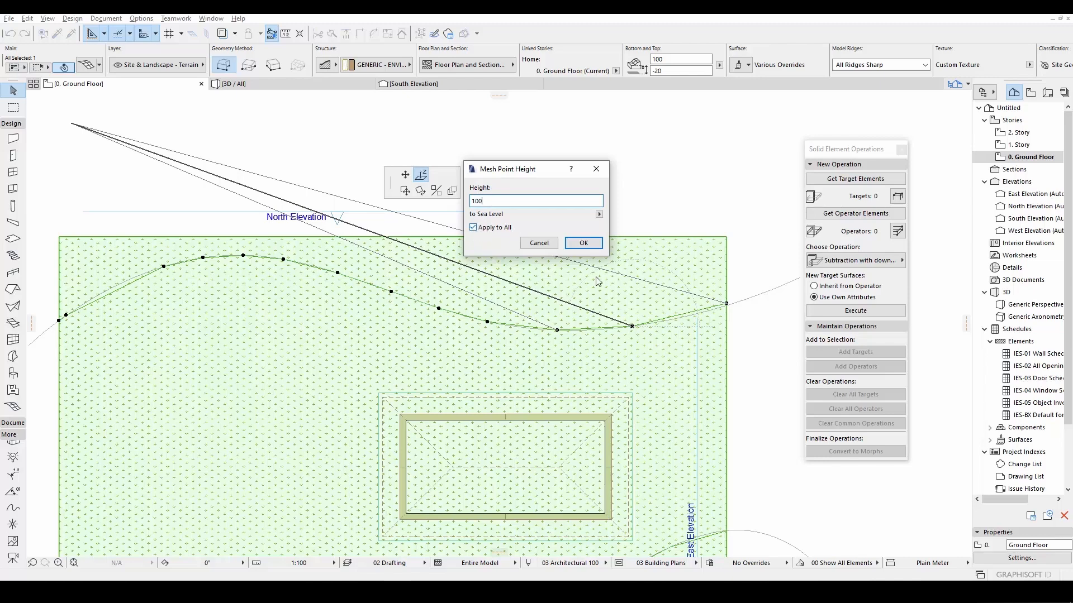
{"action": "mouse_move", "coordinate": [553, 333]}
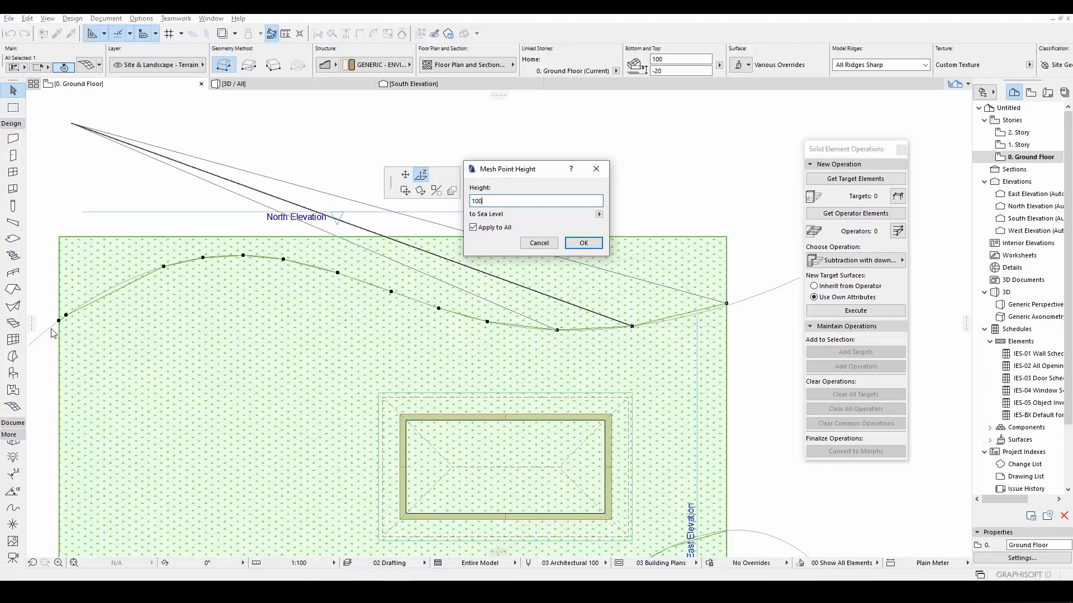
{"action": "left_click", "coordinate": [583, 244]}
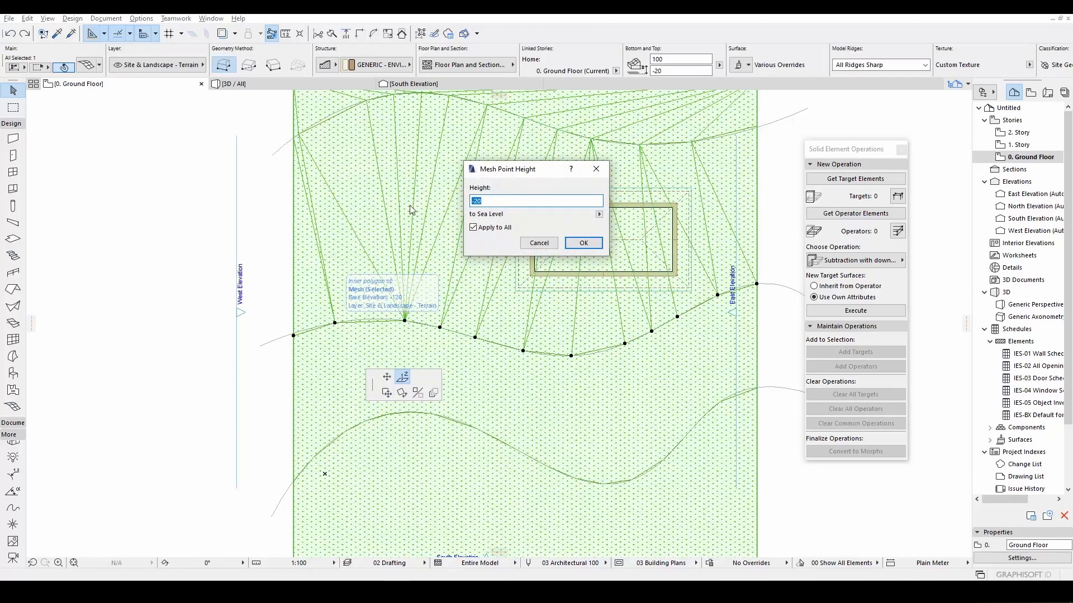
{"action": "left_click", "coordinate": [583, 244]}
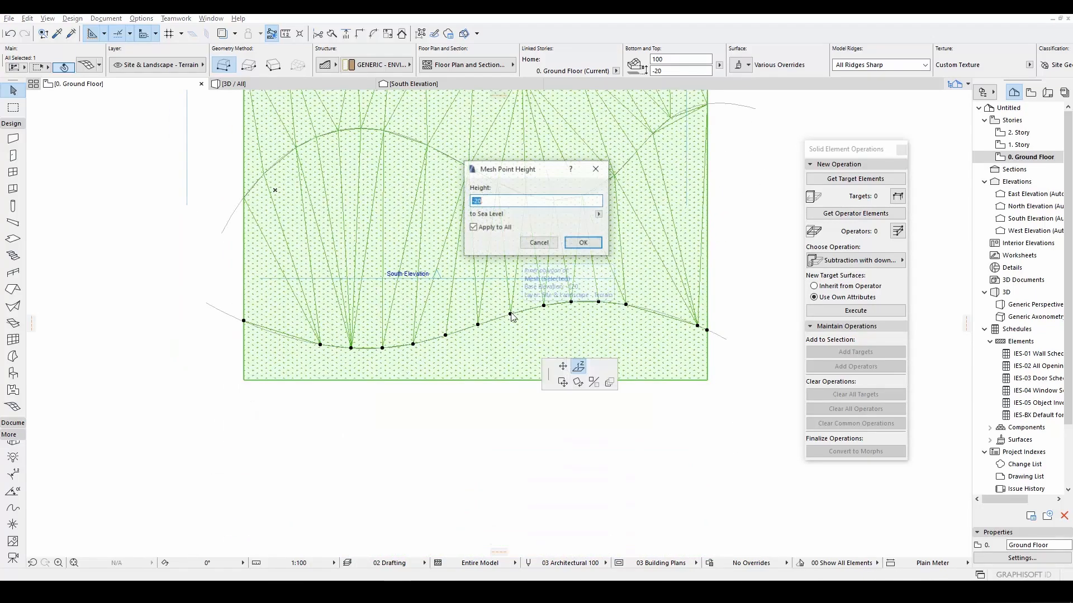
{"action": "type", "text": "20"}
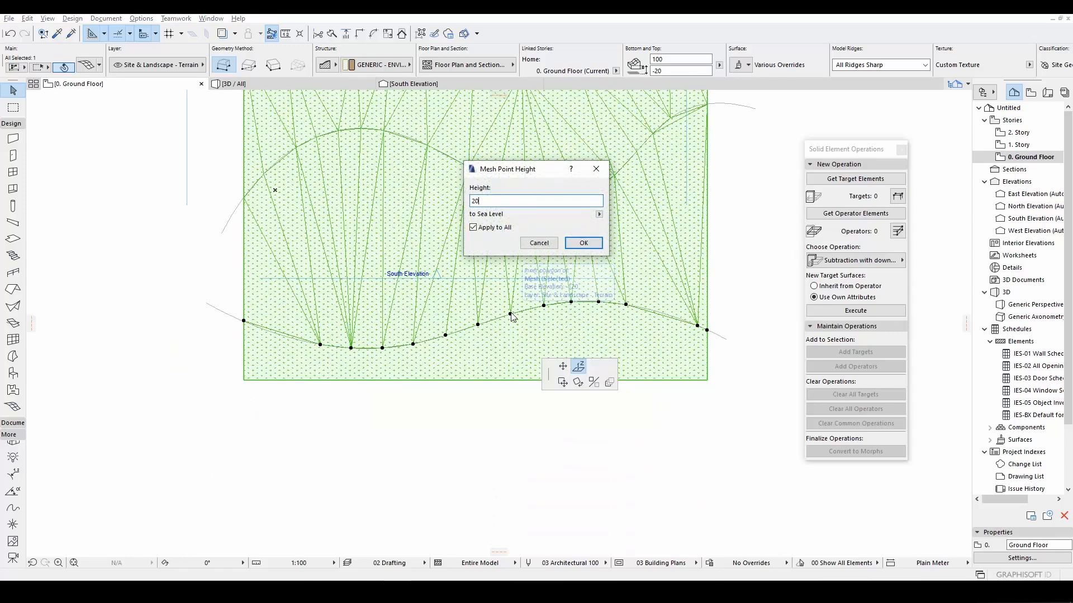
{"action": "left_click", "coordinate": [583, 242]}
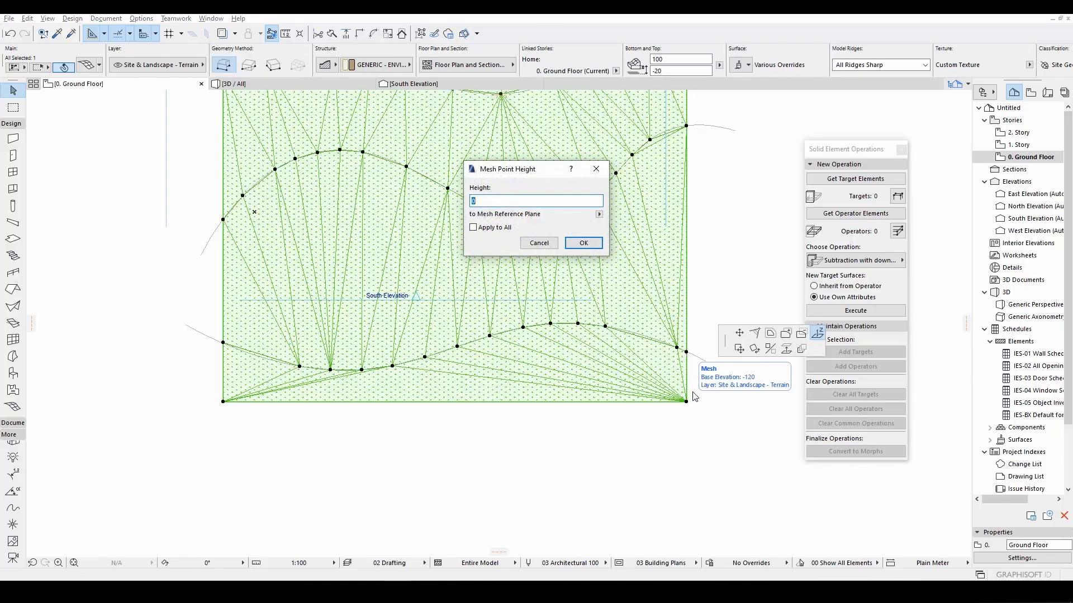
{"action": "mouse_move", "coordinate": [226, 348]}
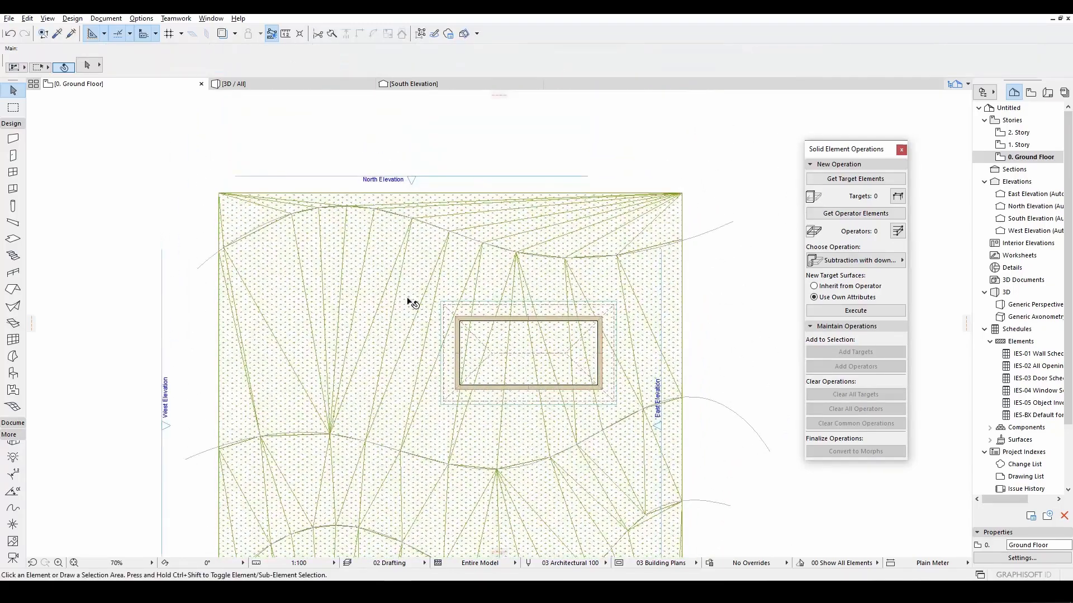
Step: Raise a further terrain point to height 120
{"action": "left_click", "coordinate": [410, 303]}
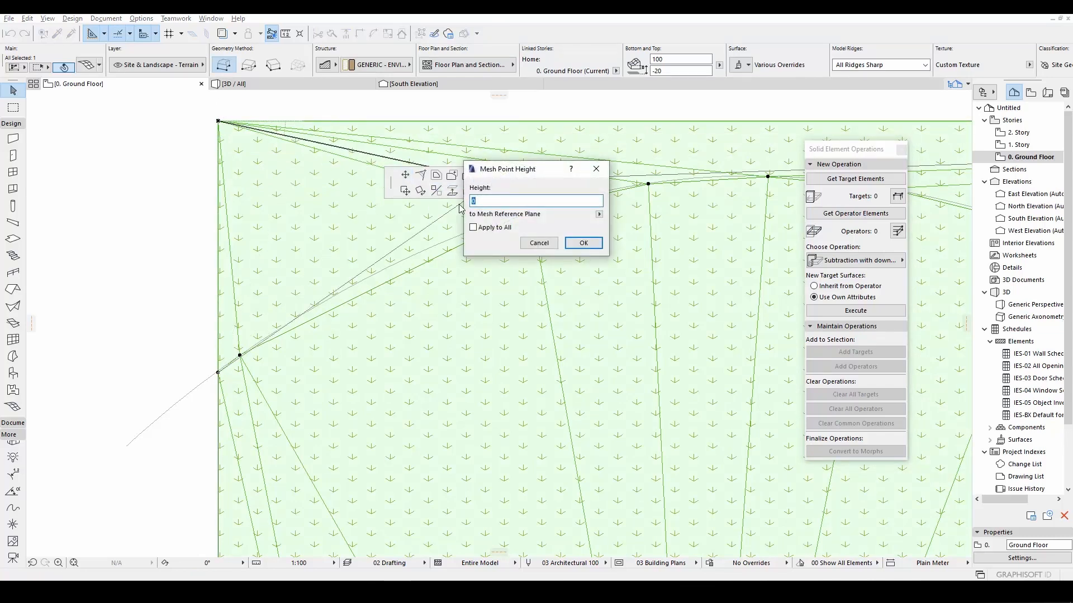
{"action": "type", "text": "120"}
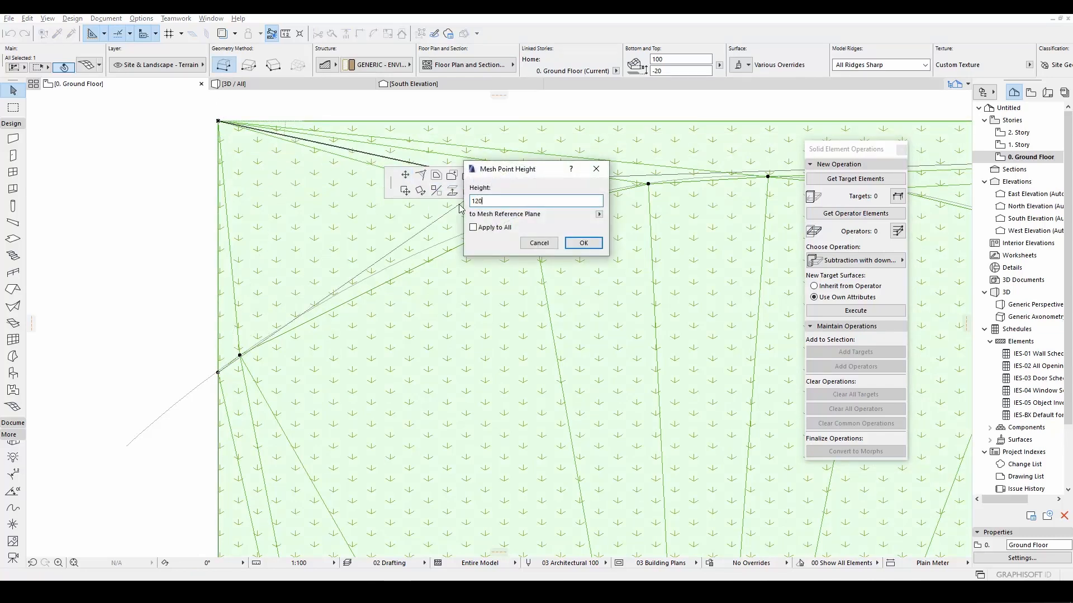
{"action": "left_click", "coordinate": [583, 244]}
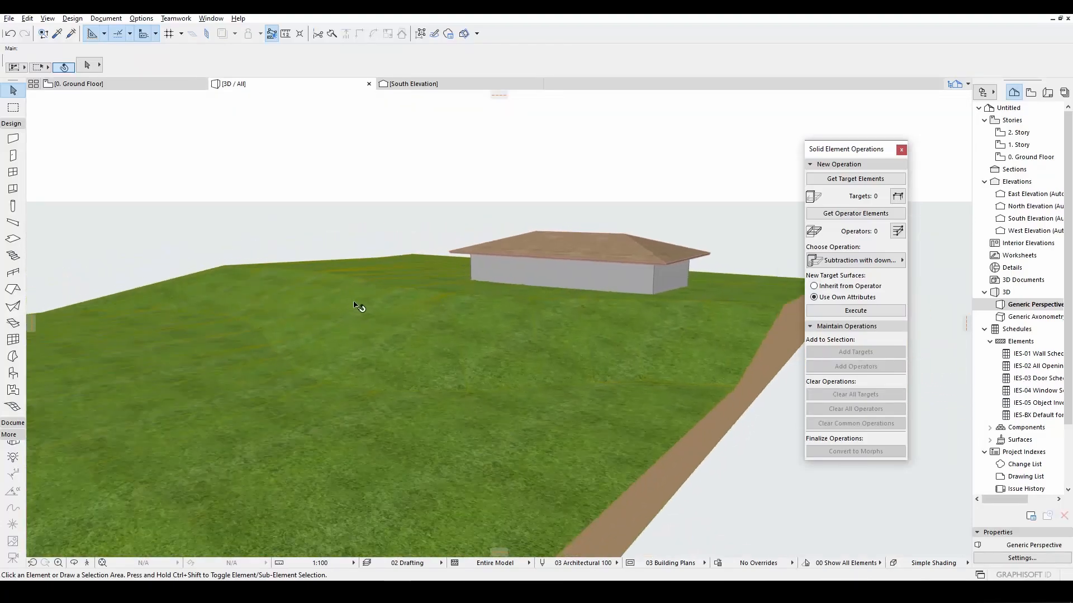
{"action": "left_click_drag", "start_coordinate": [360, 306], "coordinate": [595, 349]}
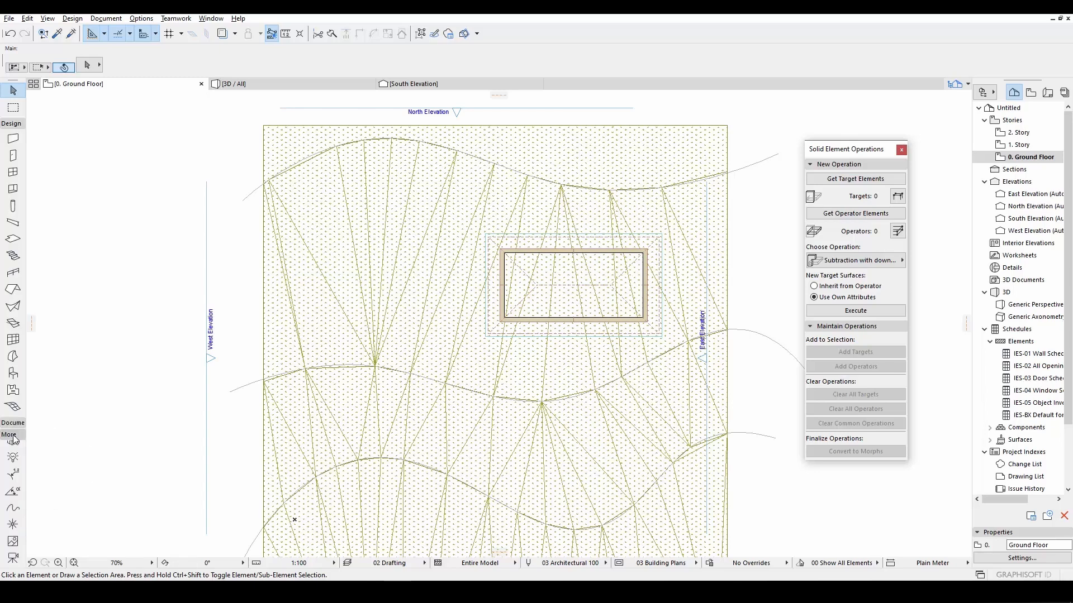
{"action": "mouse_move", "coordinate": [11, 523]}
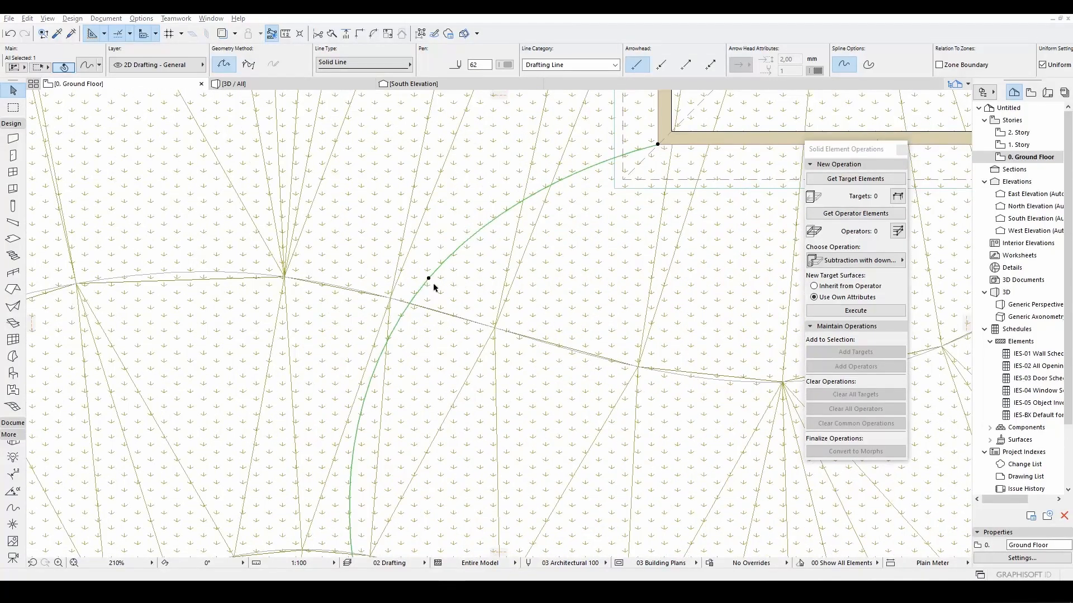
Step: Rotate the curved road guide line into position via Move > Rotate
{"action": "right_click", "coordinate": [427, 278]}
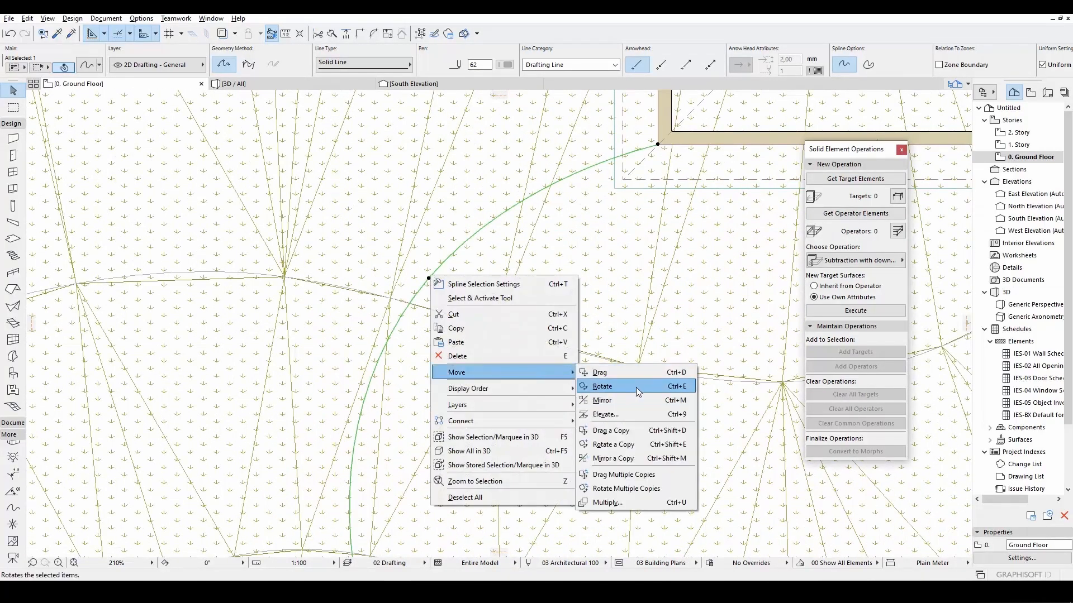
{"action": "left_click", "coordinate": [610, 431]}
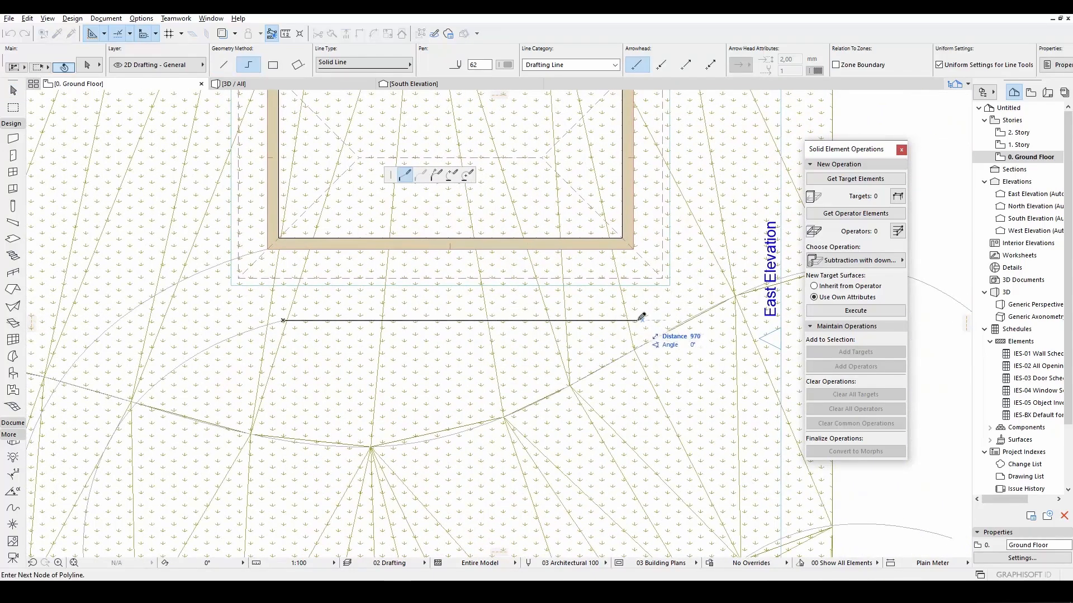
{"action": "mouse_move", "coordinate": [637, 312]}
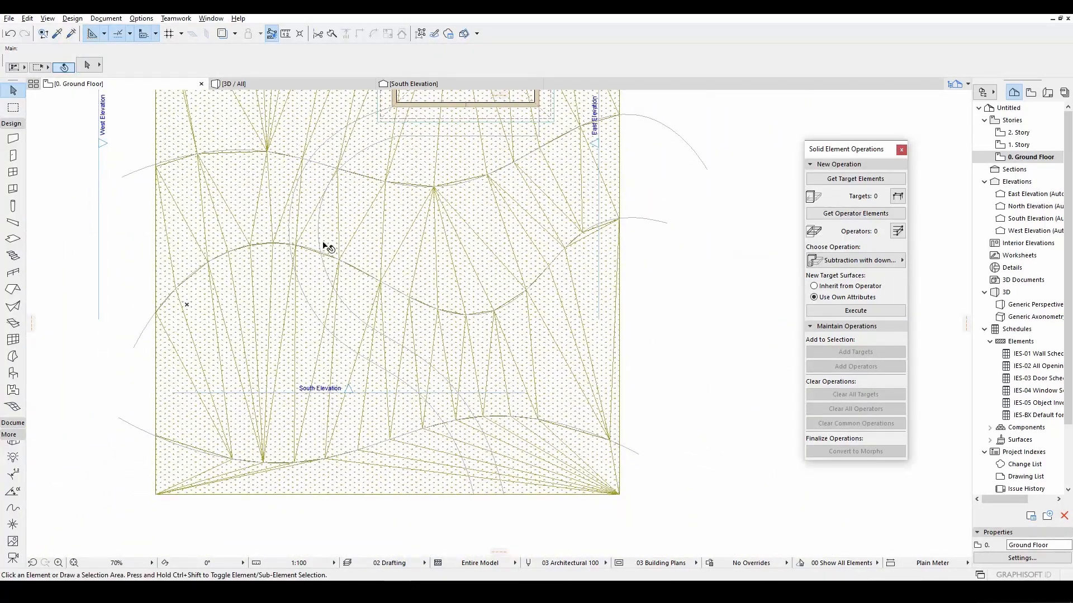
{"action": "mouse_move", "coordinate": [416, 413]}
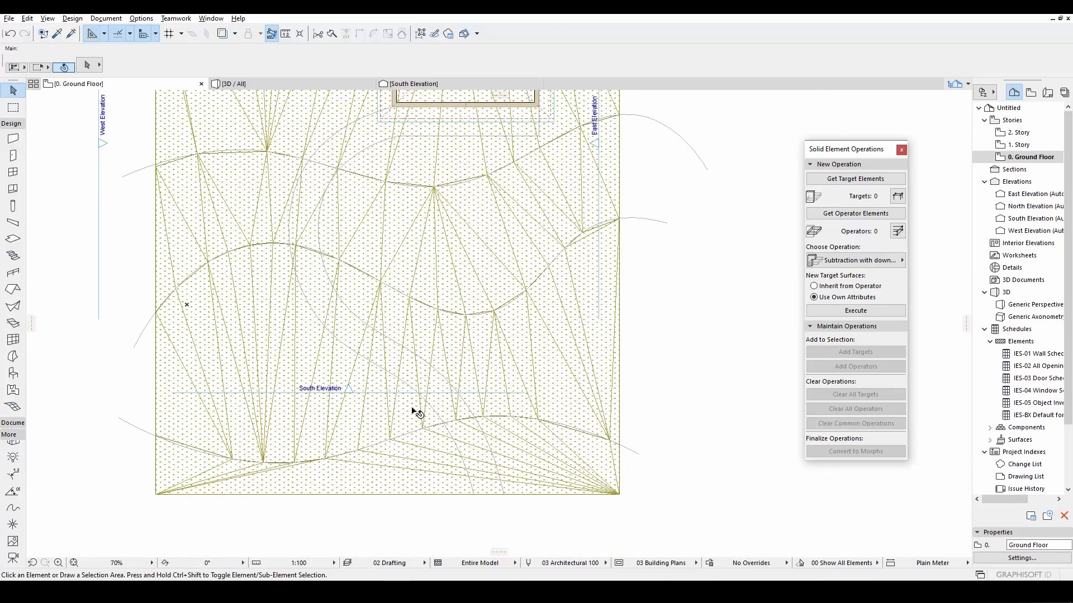
{"action": "mouse_move", "coordinate": [29, 469]}
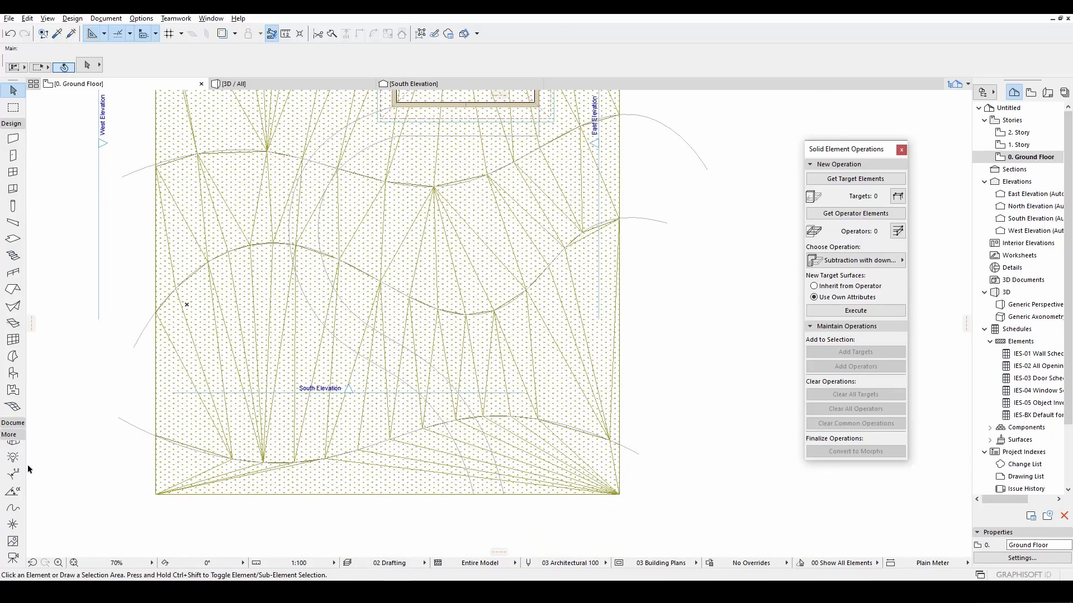
{"action": "mouse_move", "coordinate": [13, 356]}
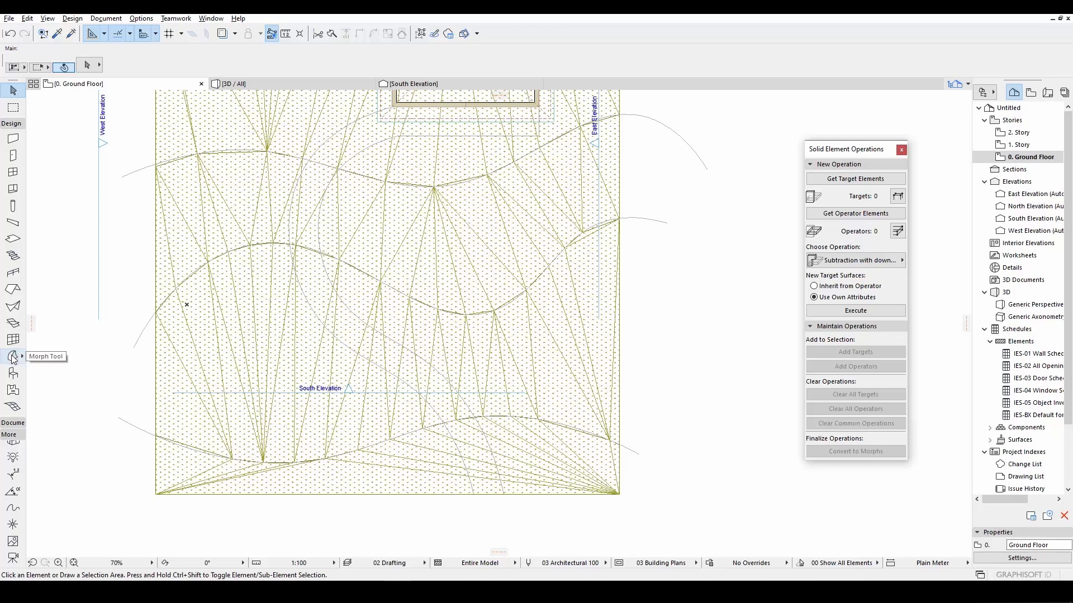
{"action": "left_click", "coordinate": [12, 357]}
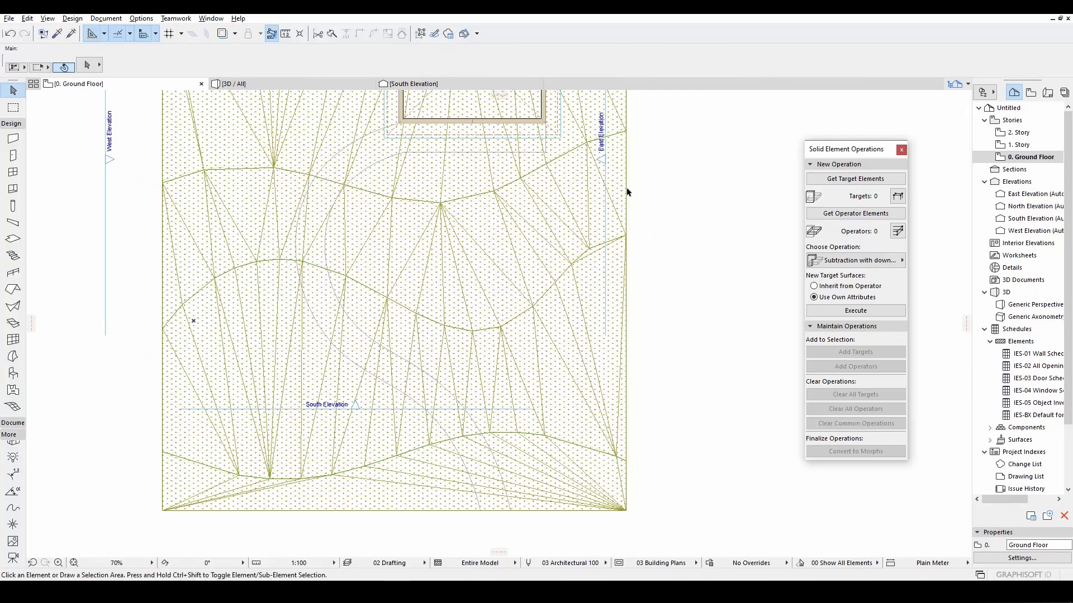
{"action": "mouse_move", "coordinate": [14, 391]}
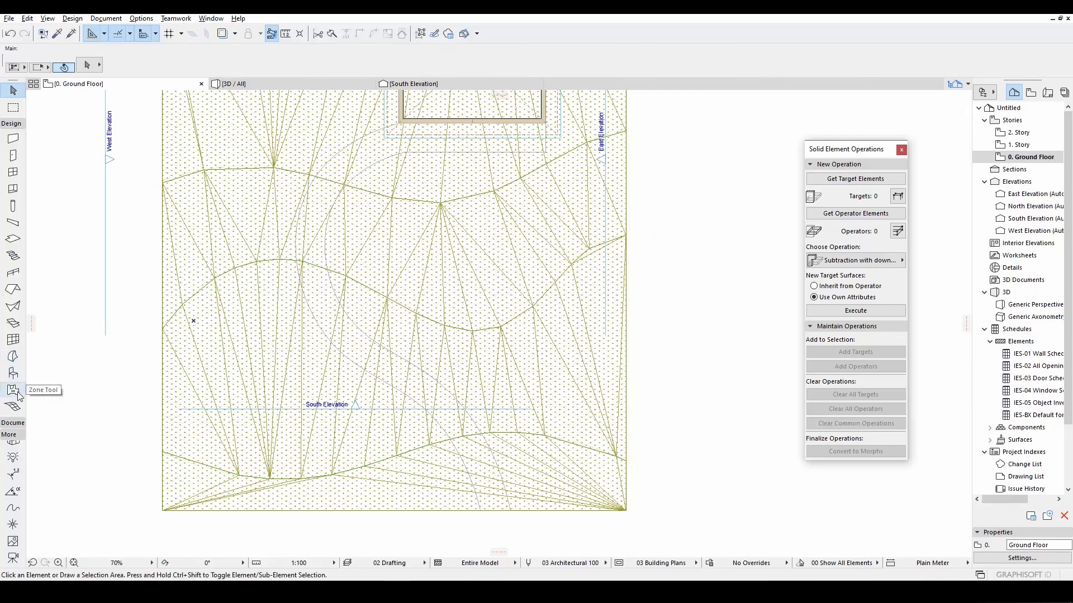
Step: Start outlining the road morph along the guide spline with the Morph tool
{"action": "left_click", "coordinate": [11, 356]}
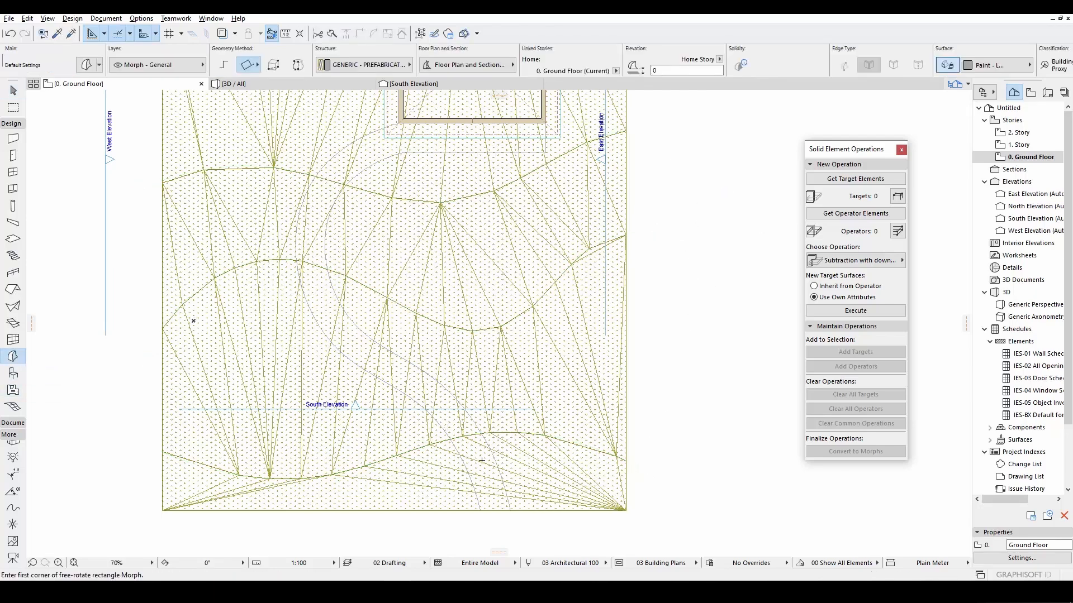
{"action": "left_click", "coordinate": [233, 84]}
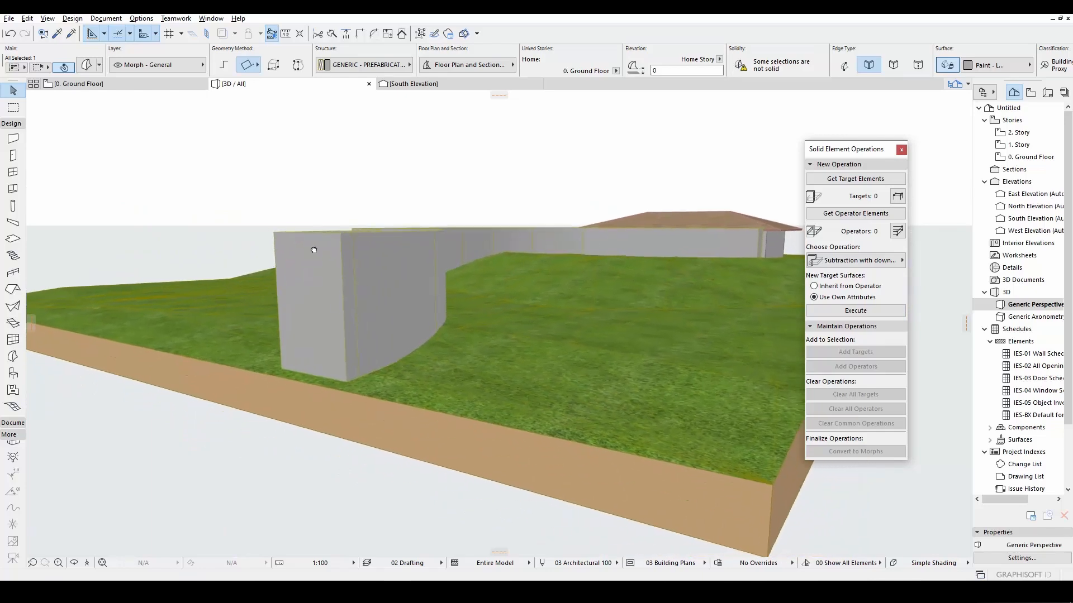
Step: Select the road morph and push-pull its top face to the new height
{"action": "left_click", "coordinate": [313, 251]}
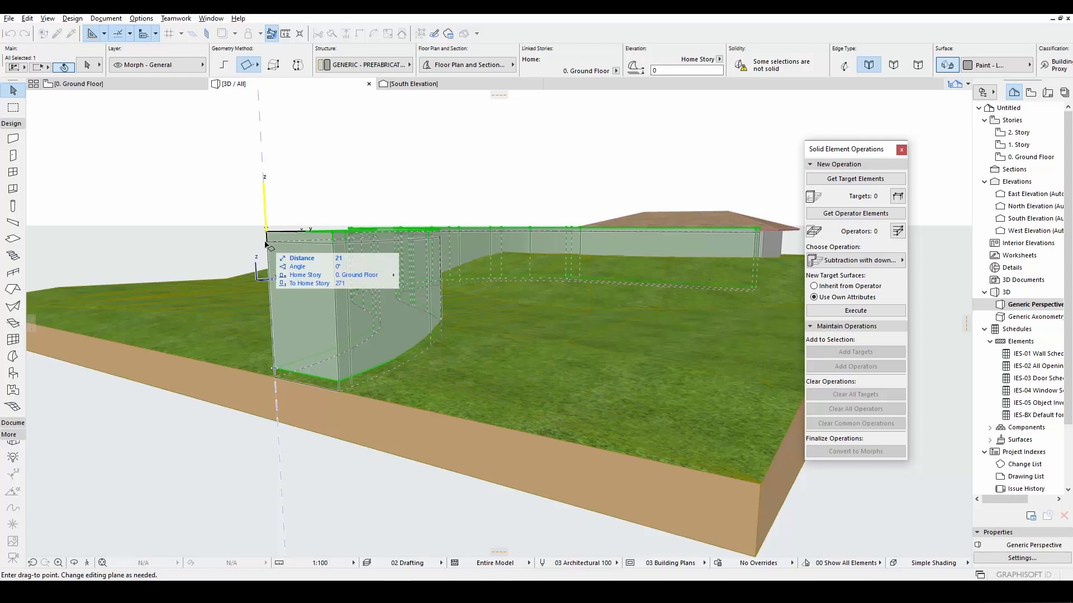
{"action": "left_click", "coordinate": [268, 253]}
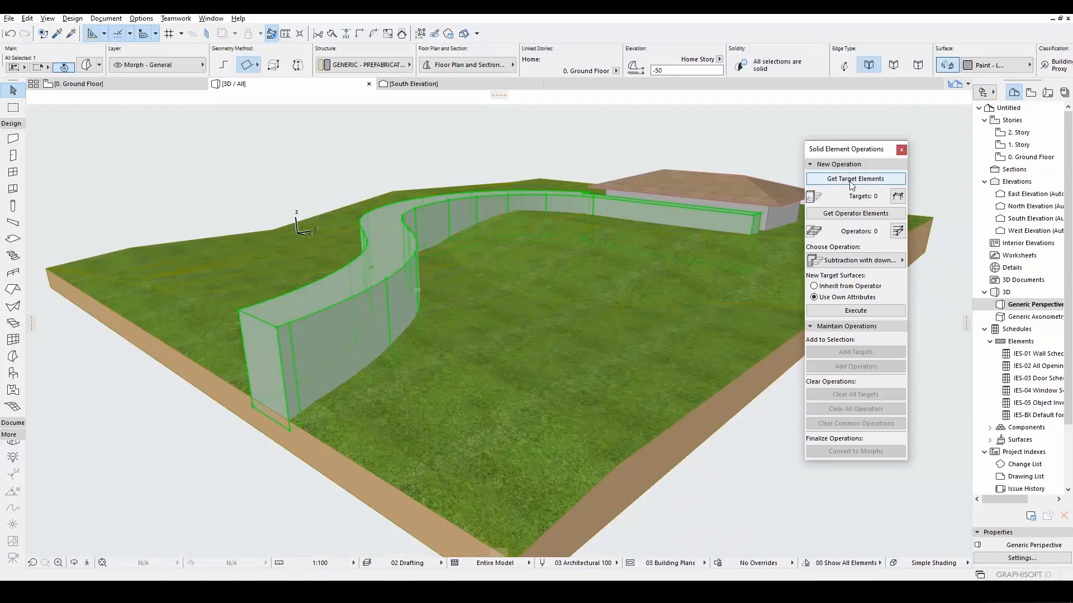
Step: Set the mesh as target, the morph as operator, and choose Intersection in Solid Element Operations
{"action": "left_click", "coordinate": [856, 178]}
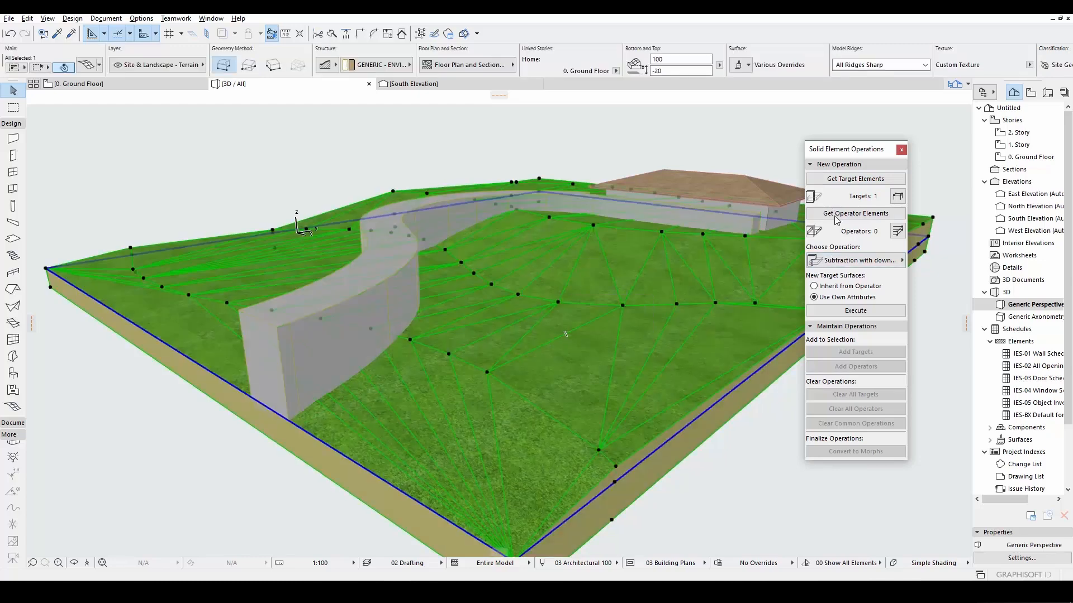
{"action": "left_click", "coordinate": [855, 213]}
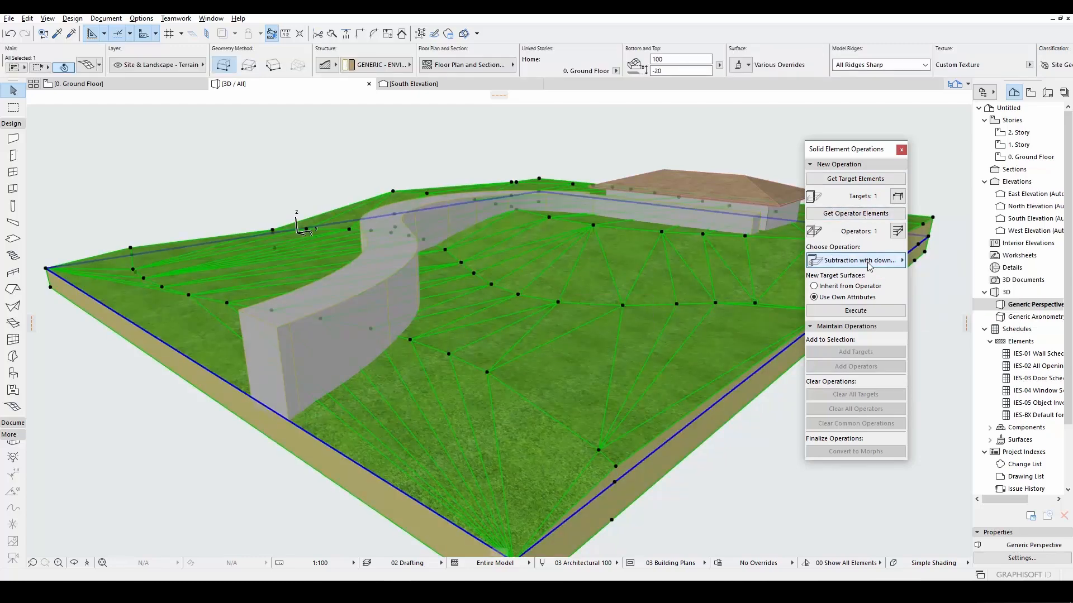
{"action": "left_click", "coordinate": [855, 259]}
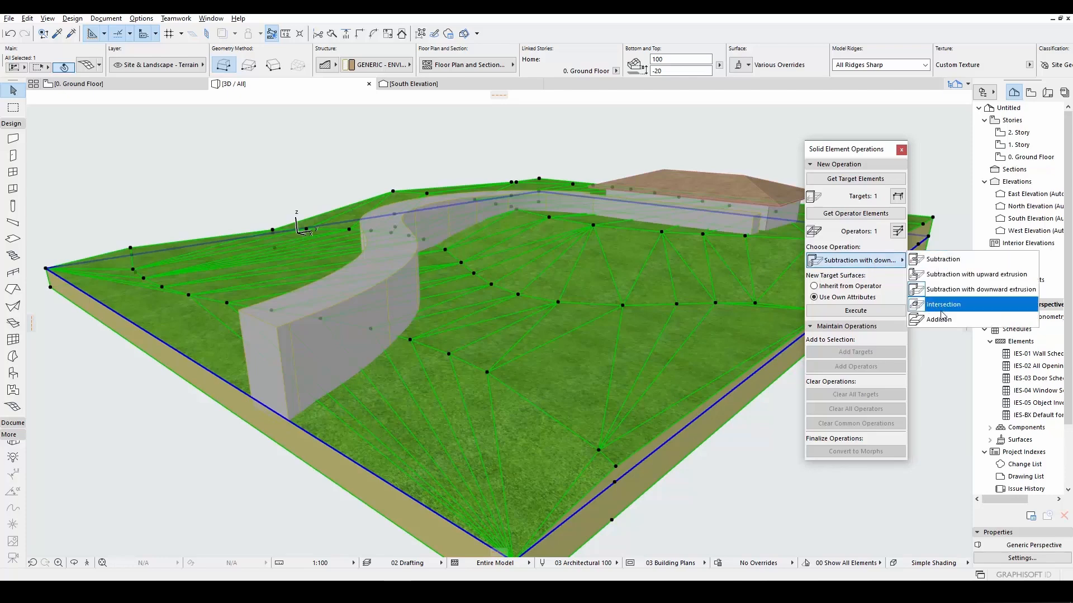
{"action": "left_click", "coordinate": [943, 304]}
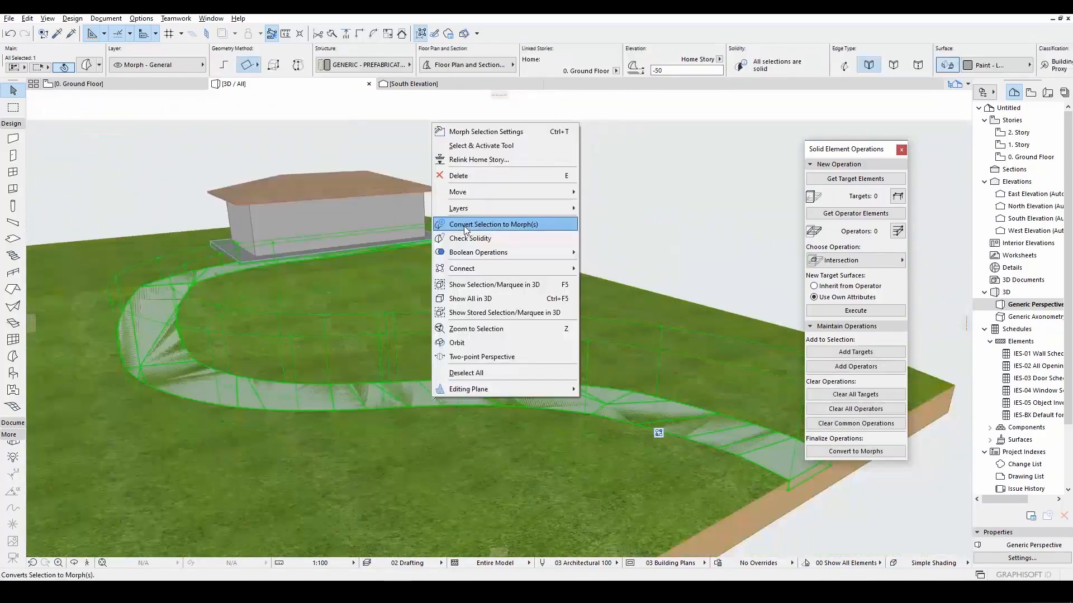
Step: Convert the intersected road into morphs and push its face down by 10
{"action": "left_click", "coordinate": [494, 224]}
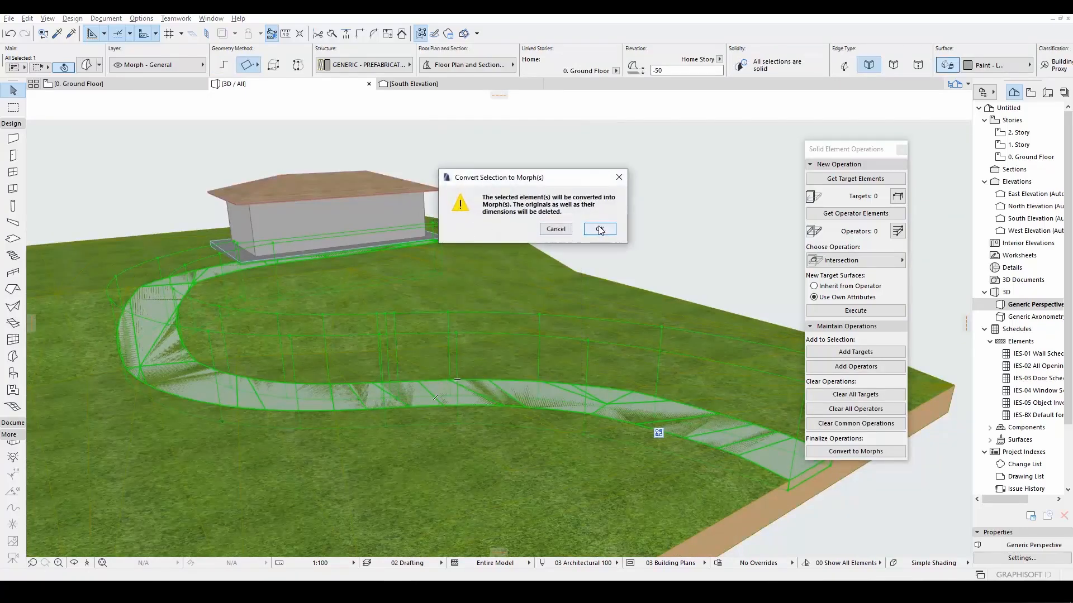
{"action": "left_click", "coordinate": [599, 228]}
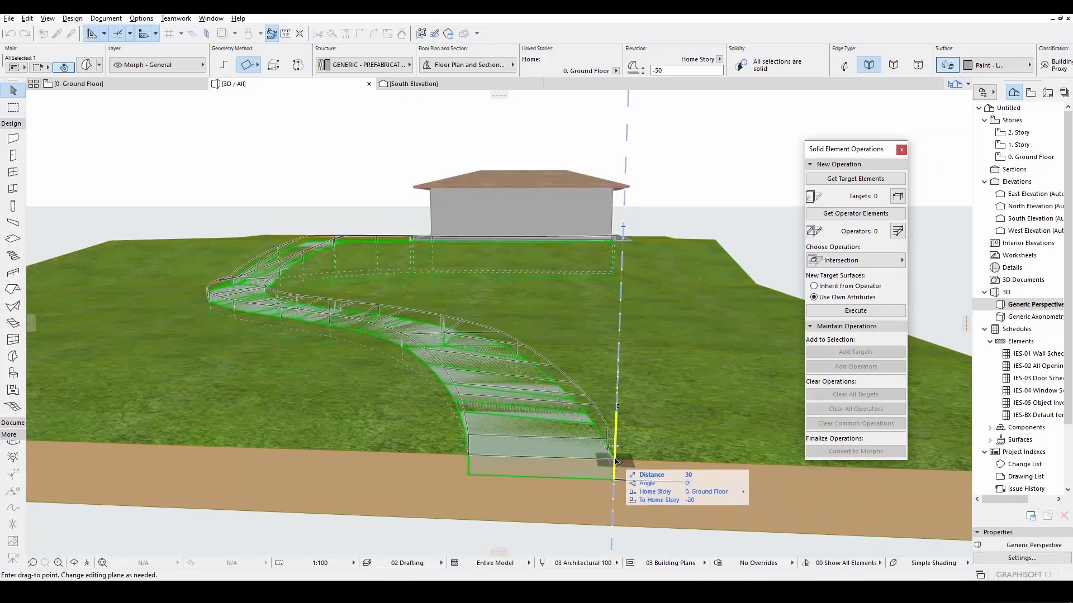
{"action": "type", "text": "10"}
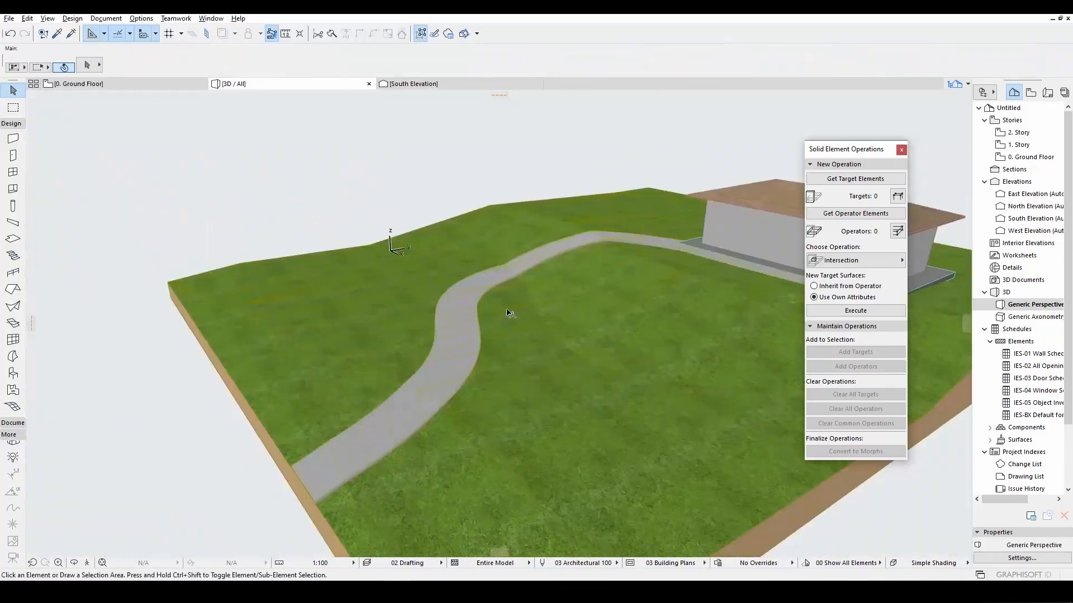
Step: Set a fillet radius of 5 for the curb's rounded corners
{"action": "left_click_drag", "start_coordinate": [510, 313], "coordinate": [526, 295]}
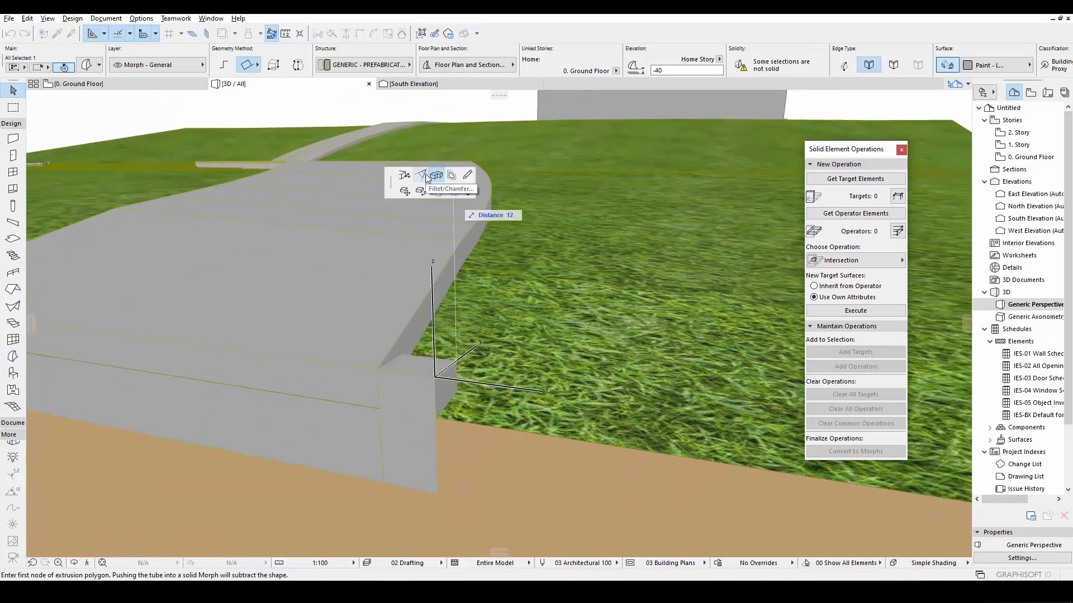
{"action": "left_click", "coordinate": [420, 175]}
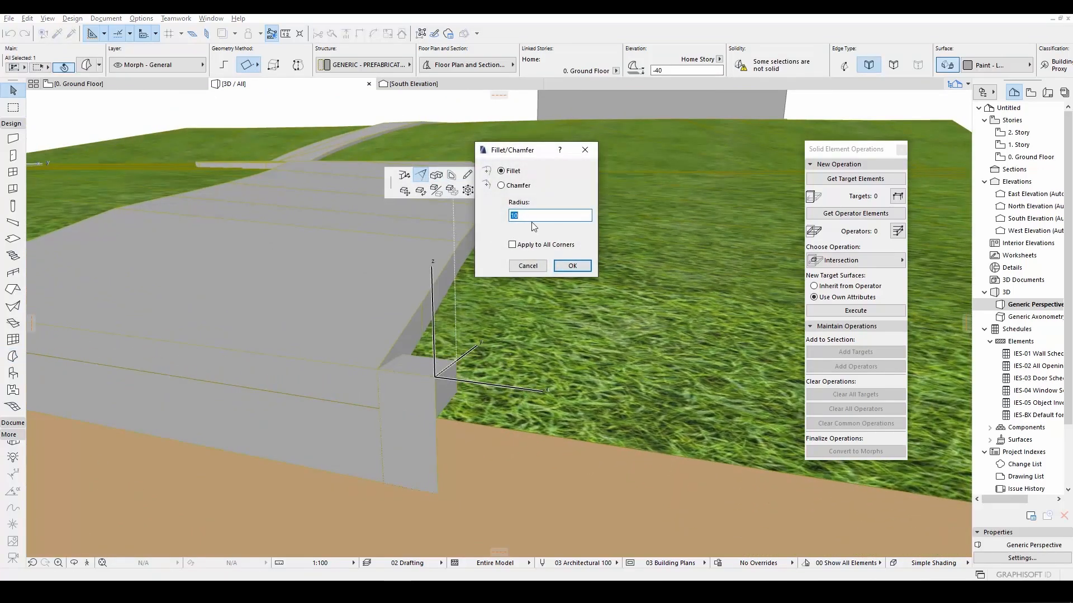
{"action": "type", "text": "5"}
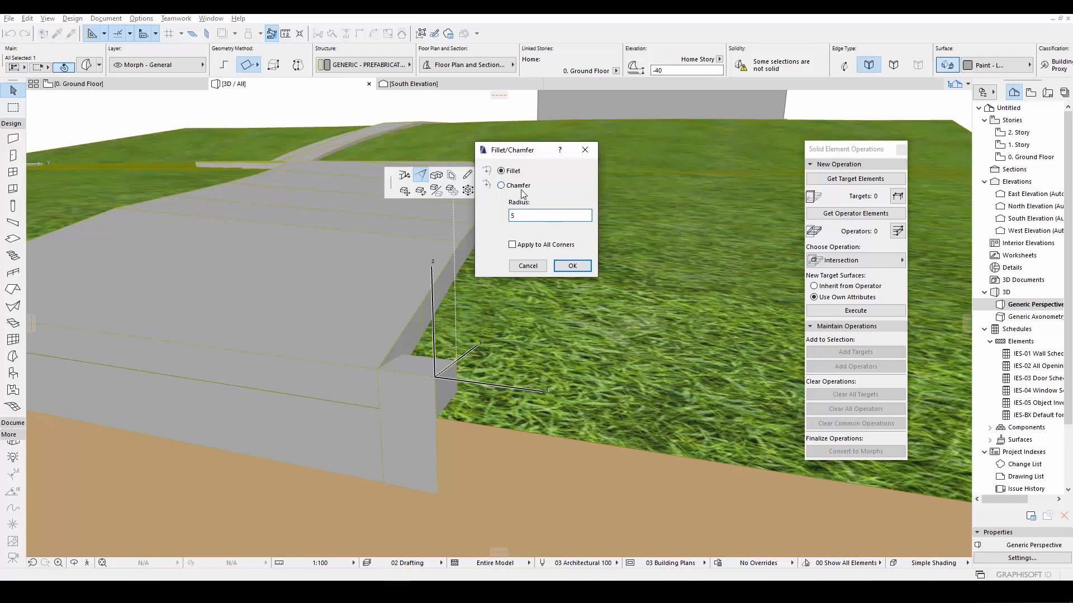
{"action": "left_click", "coordinate": [572, 266]}
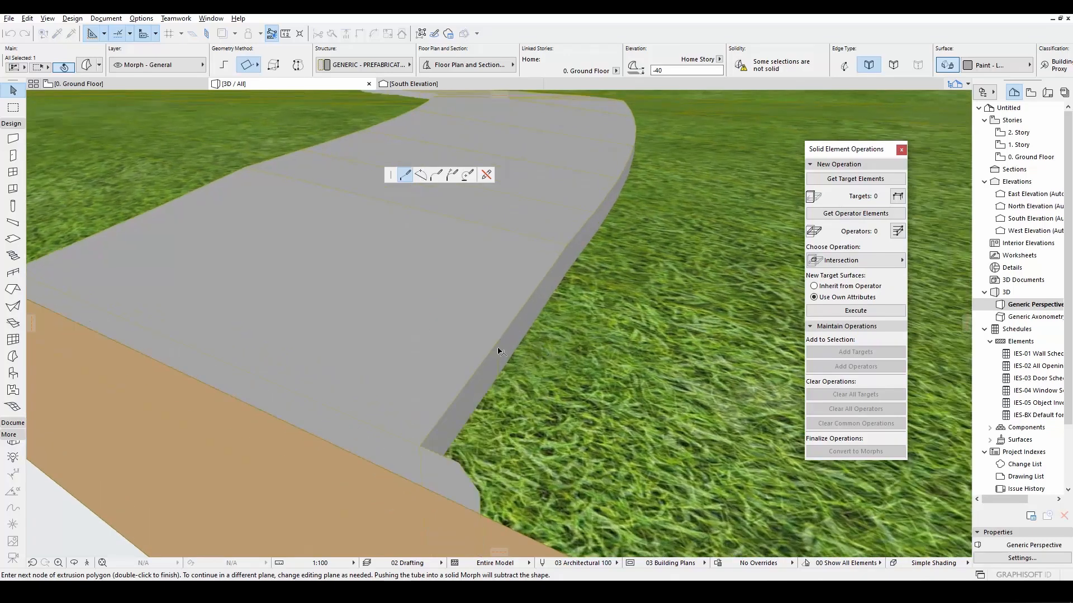
Step: Extrude the curb along the curving road edge point by point
{"action": "left_click", "coordinate": [499, 346]}
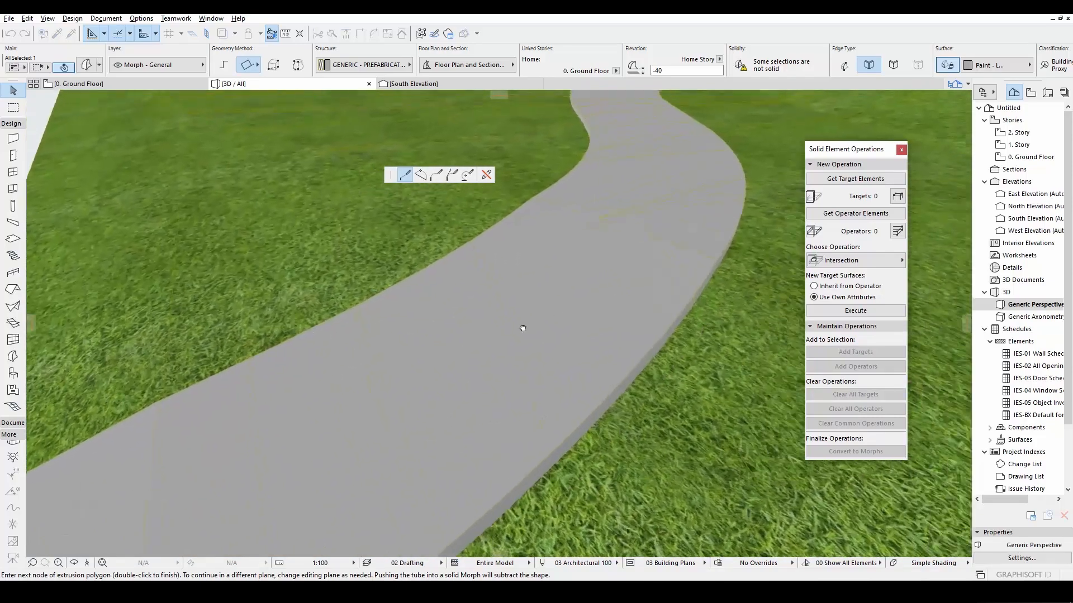
{"action": "left_click", "coordinate": [501, 348]}
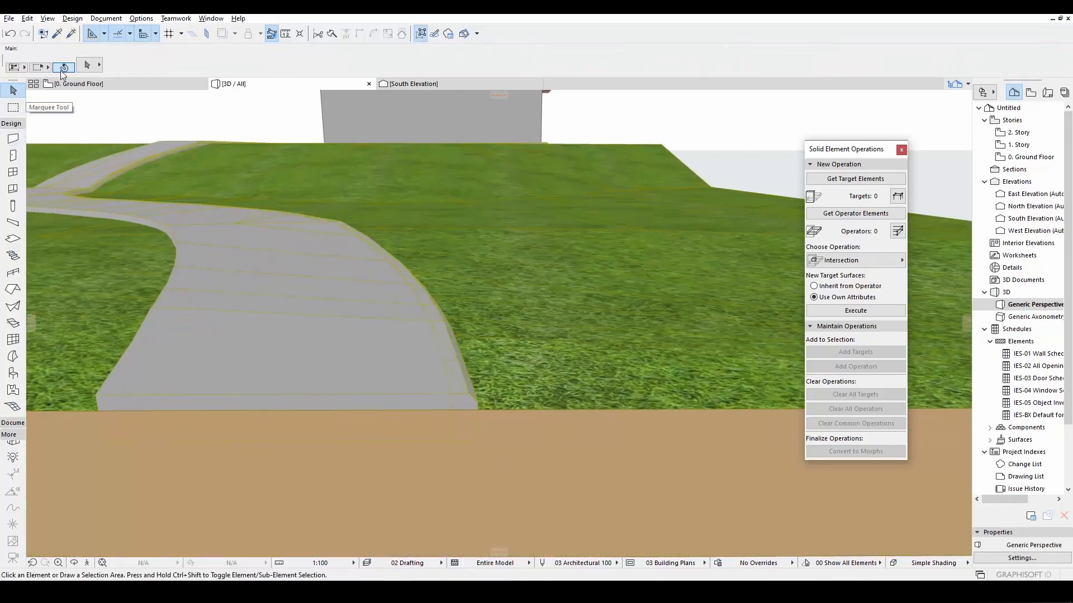
Step: Marquee-select the road's near end and start the curb on the opposite edge
{"action": "left_click", "coordinate": [460, 409]}
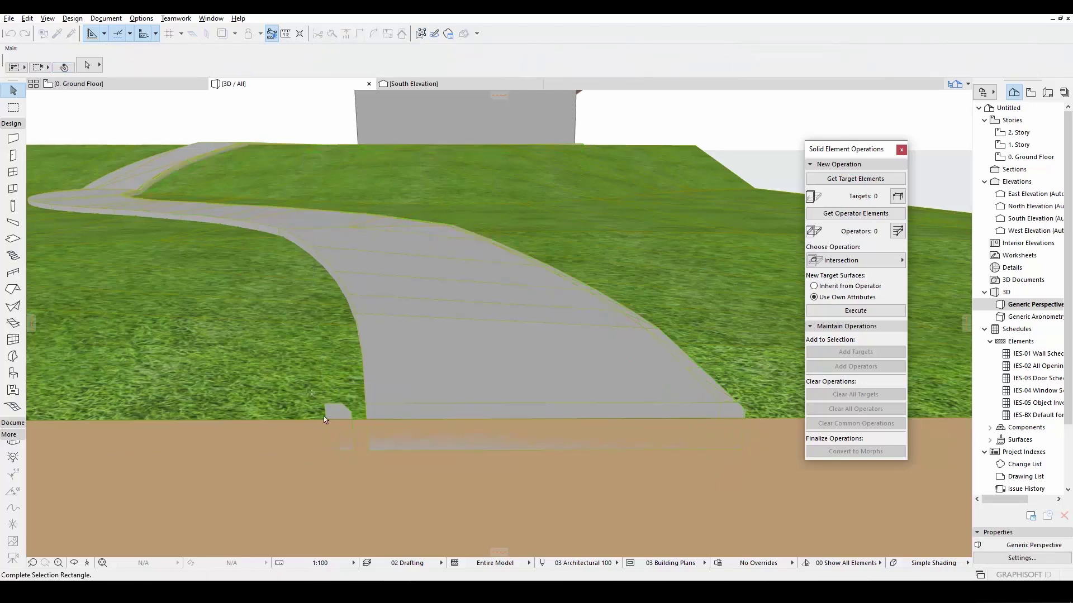
{"action": "left_click", "coordinate": [331, 422]}
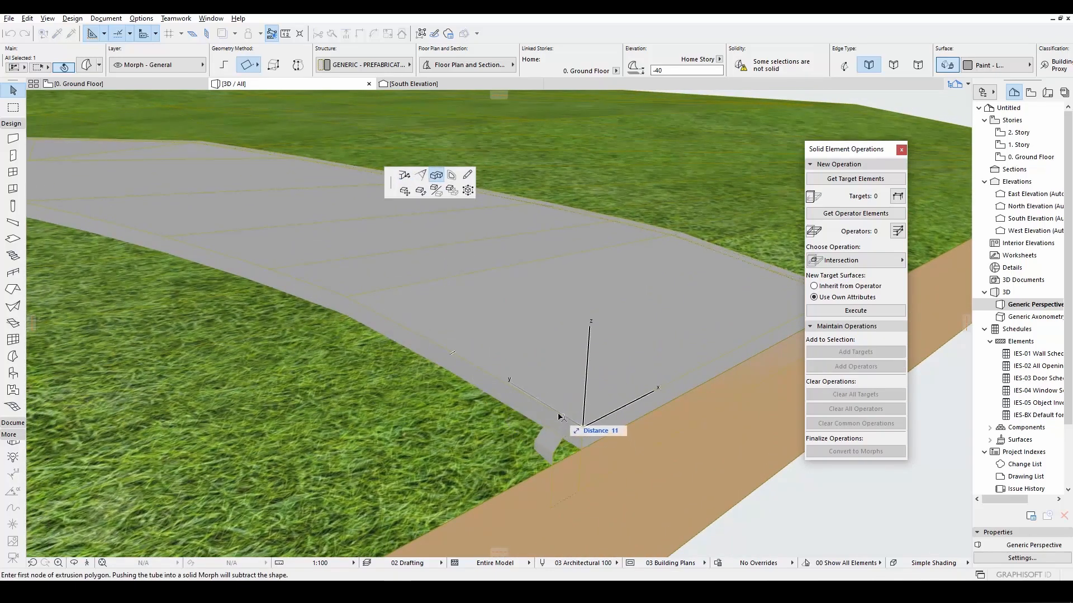
{"action": "left_click", "coordinate": [560, 417]}
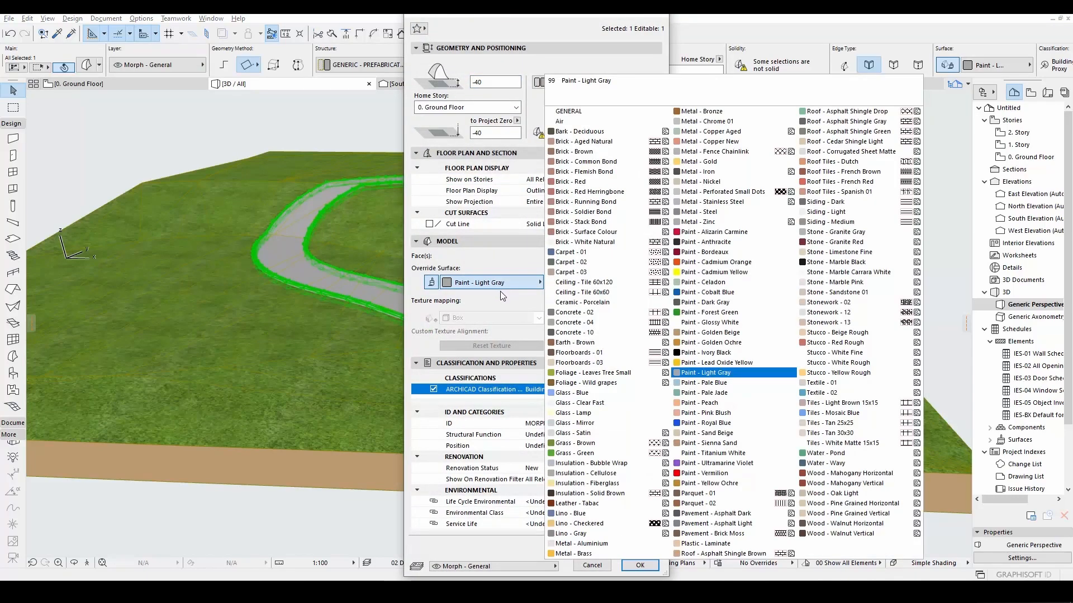
Step: Override the road morph's surface with Paint - Dark Gray and confirm
{"action": "left_click", "coordinate": [704, 302]}
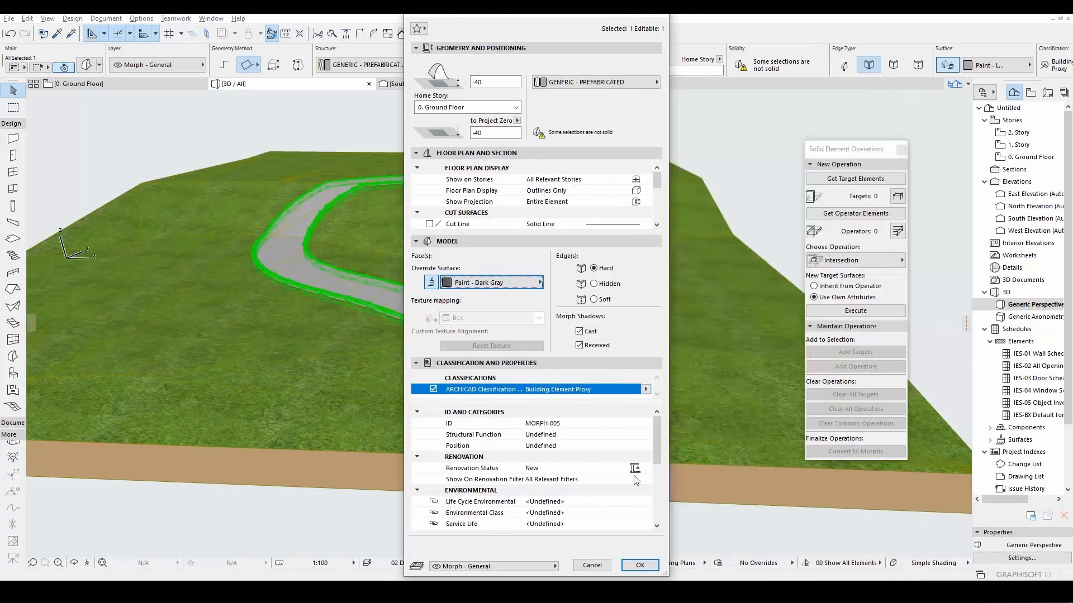
{"action": "left_click", "coordinate": [639, 565]}
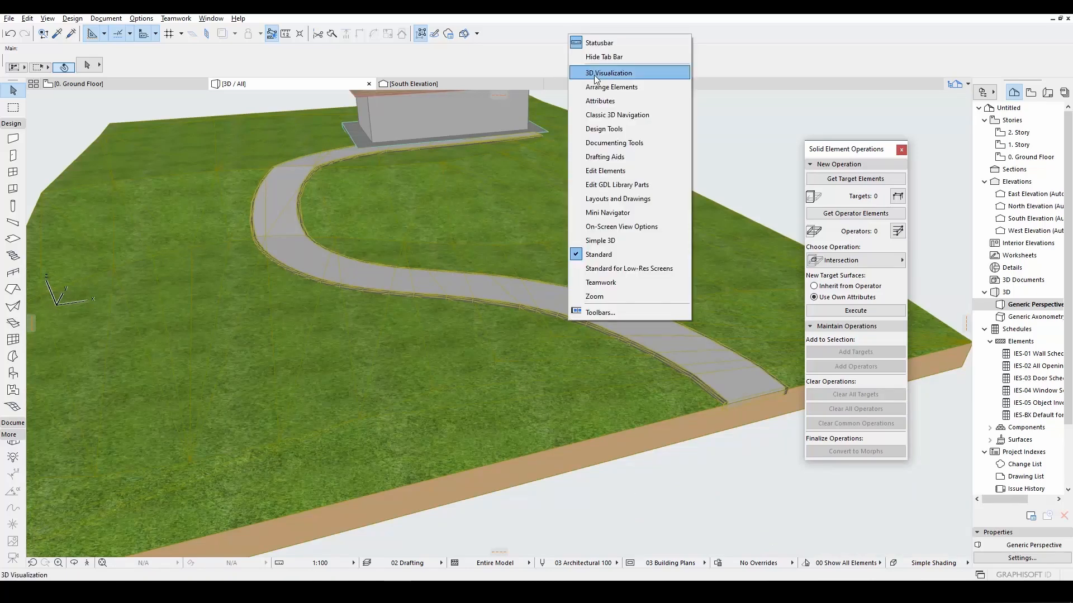
Step: Turn off Show Contours for Simple Shading in 3D Styles so the view shows no contour lines
{"action": "left_click", "coordinate": [609, 73]}
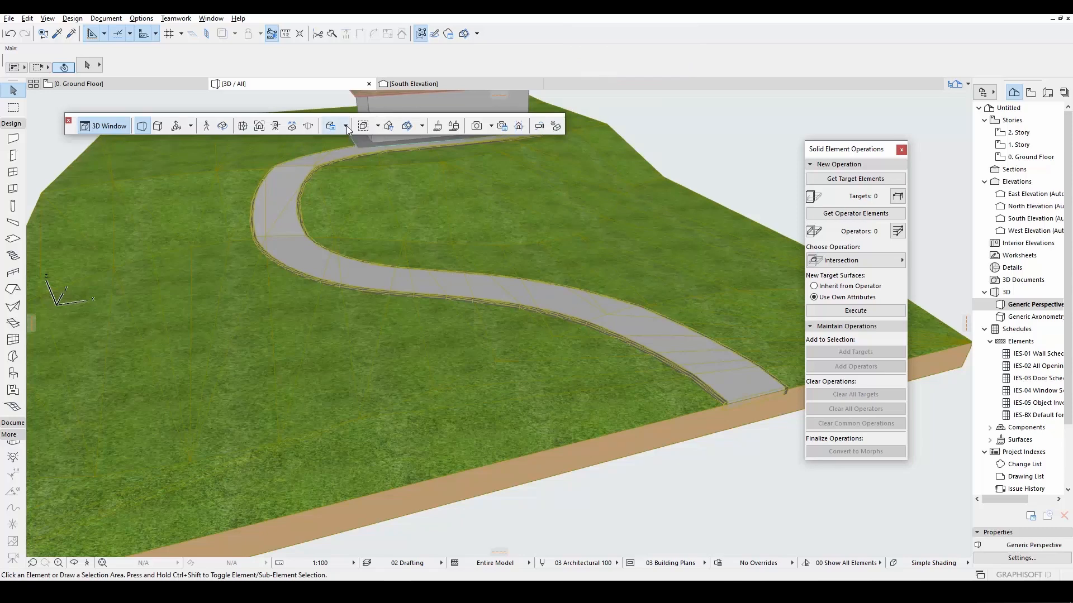
{"action": "left_click", "coordinate": [345, 126]}
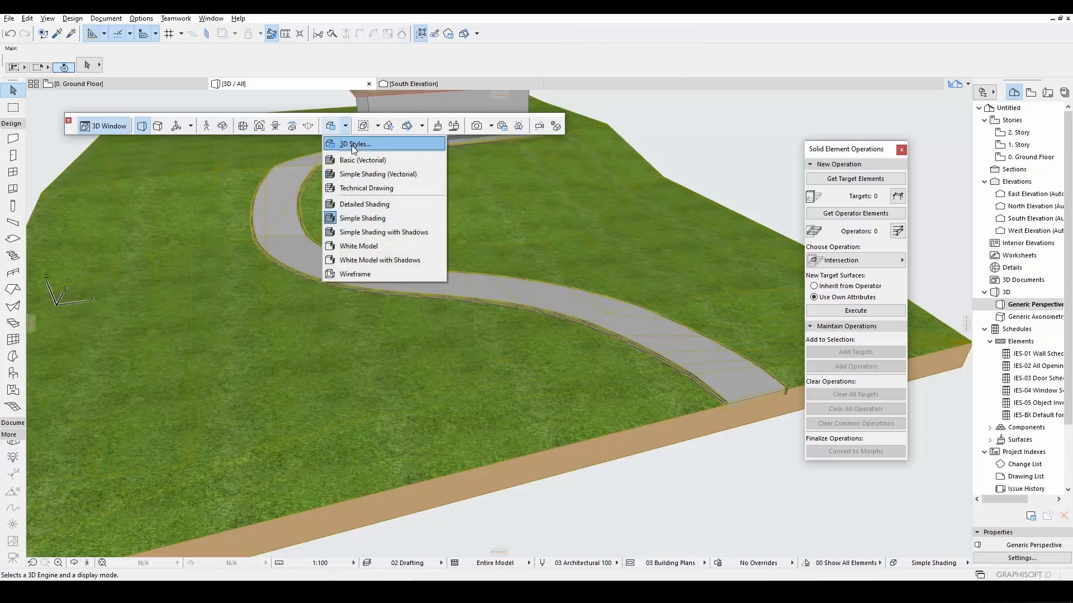
{"action": "left_click", "coordinate": [352, 143]}
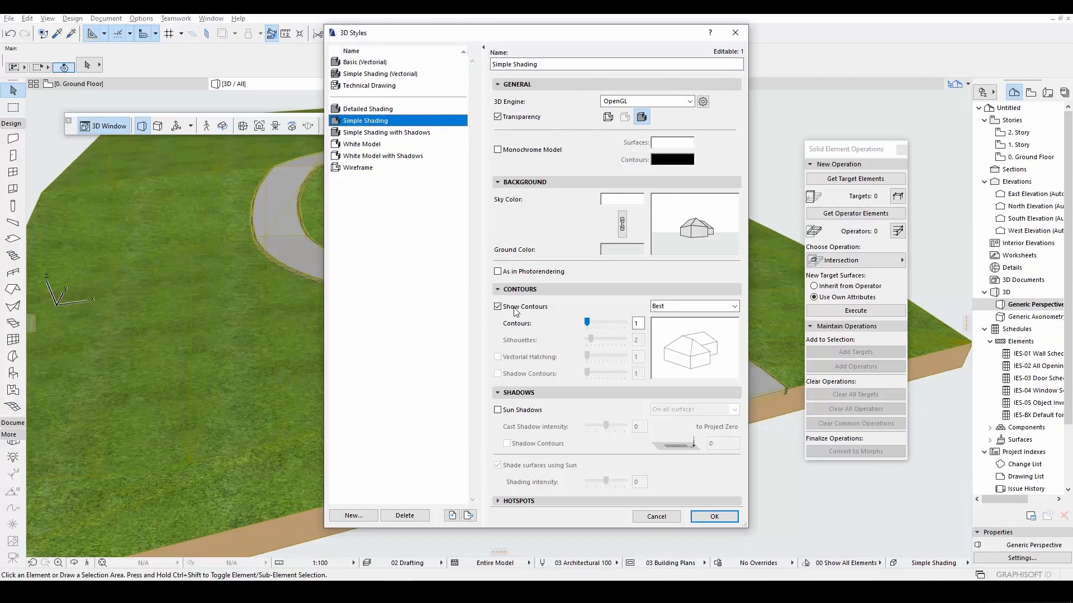
{"action": "mouse_move", "coordinate": [526, 317]}
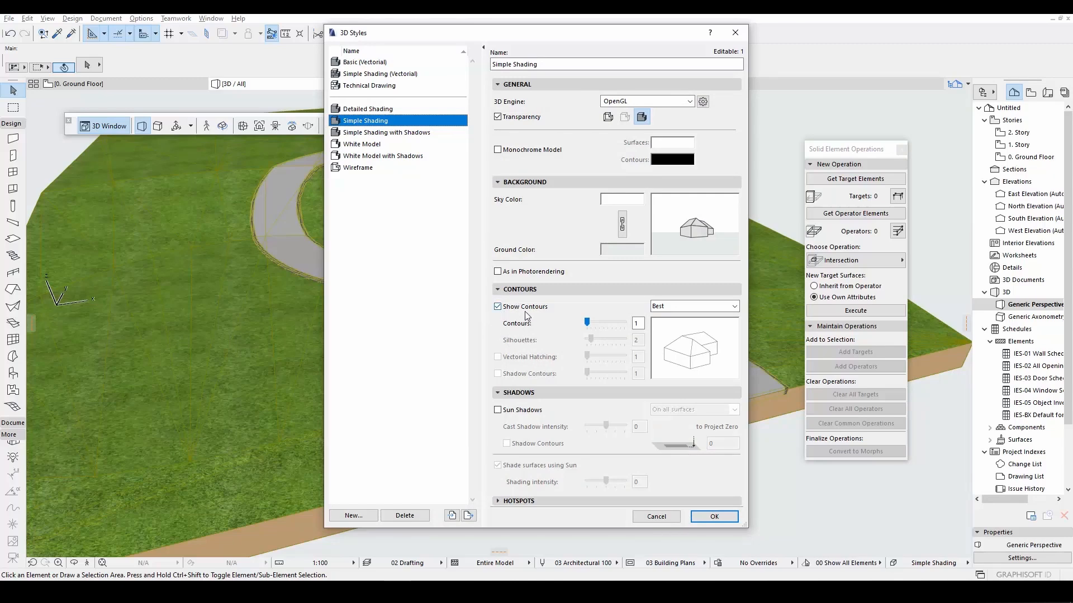
{"action": "left_click", "coordinate": [497, 306]}
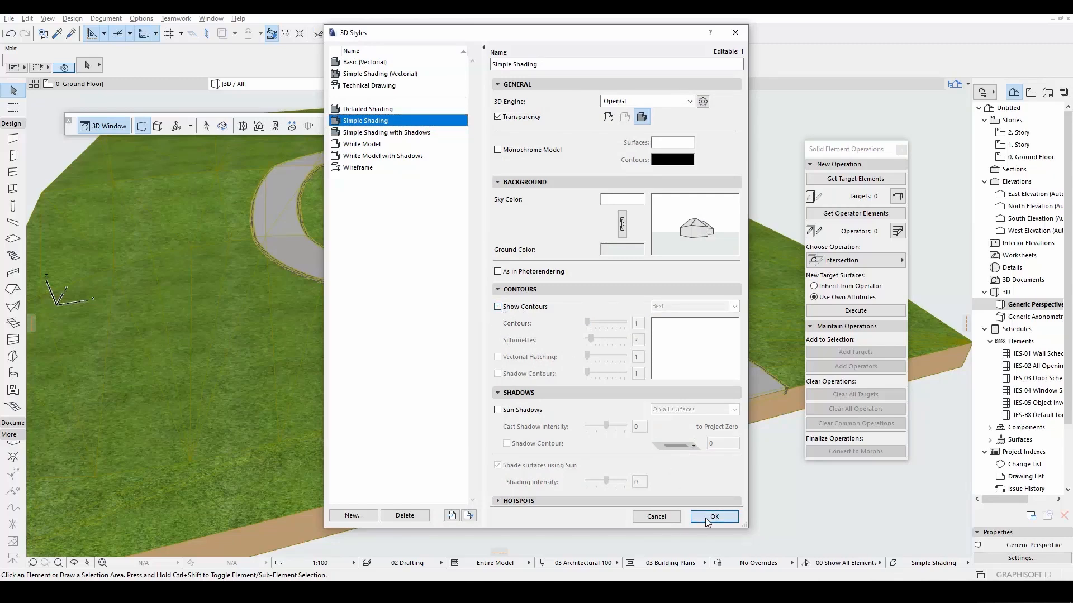
{"action": "left_click", "coordinate": [715, 516]}
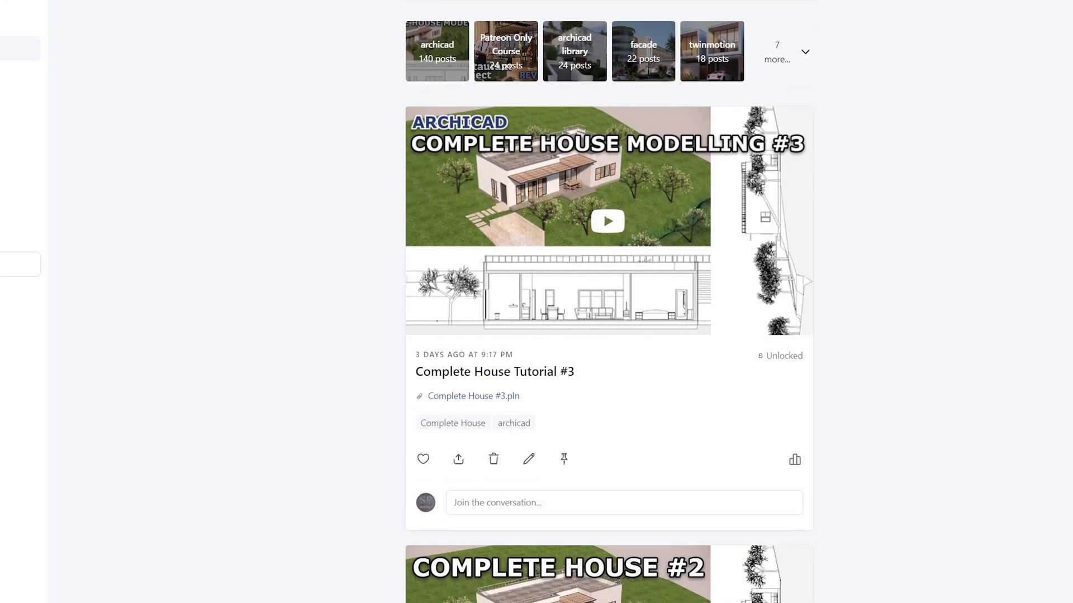
{"action": "scroll", "scroll_direction": "down", "scroll_amount": 3}
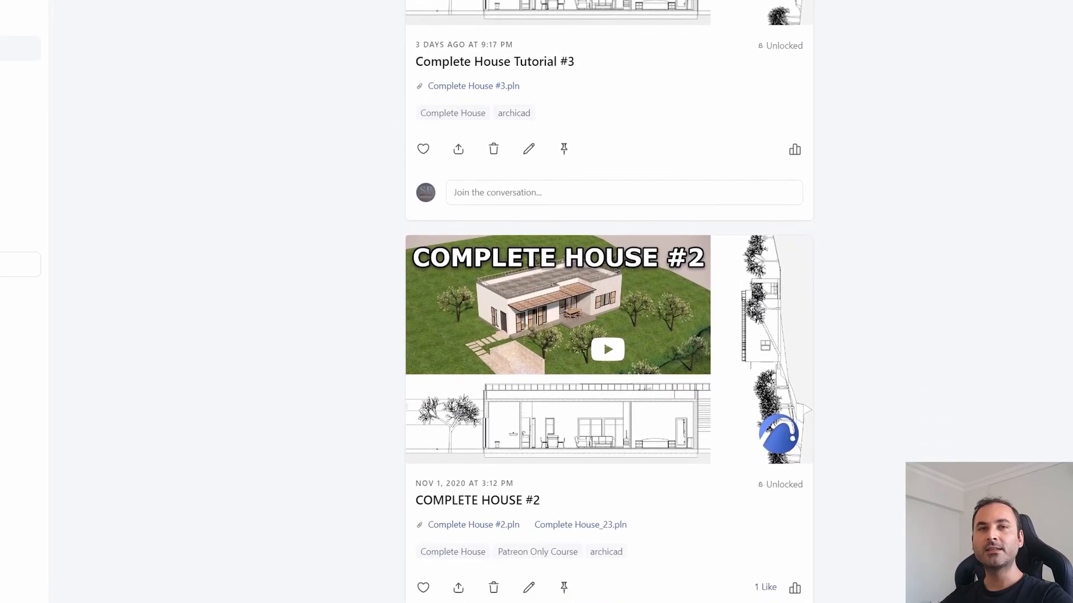
{"action": "scroll", "scroll_direction": "down", "scroll_amount": 3}
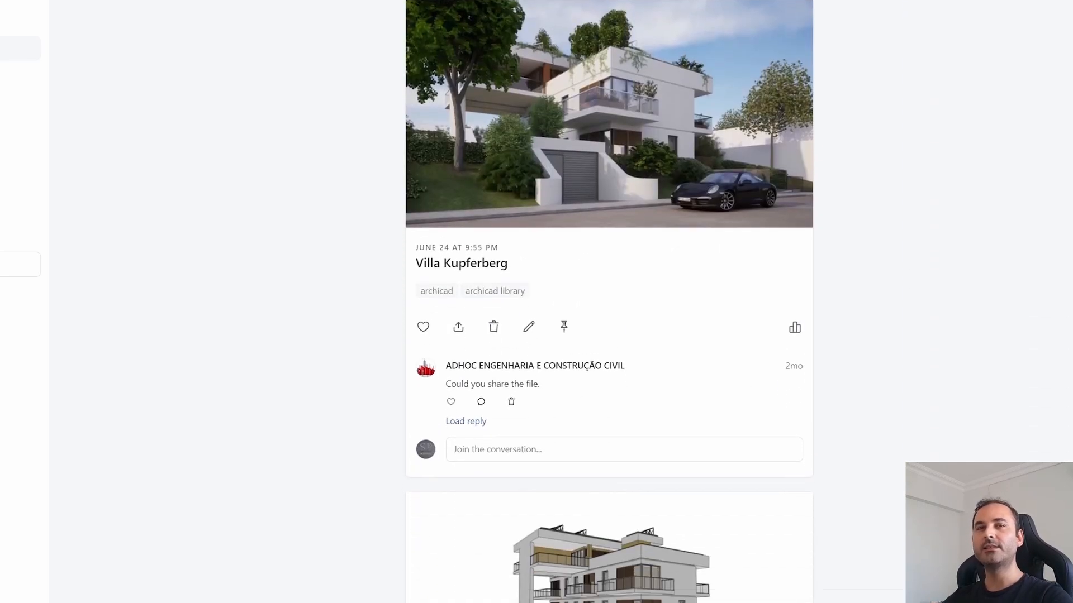
{"action": "scroll", "scroll_direction": "down", "scroll_amount": 3}
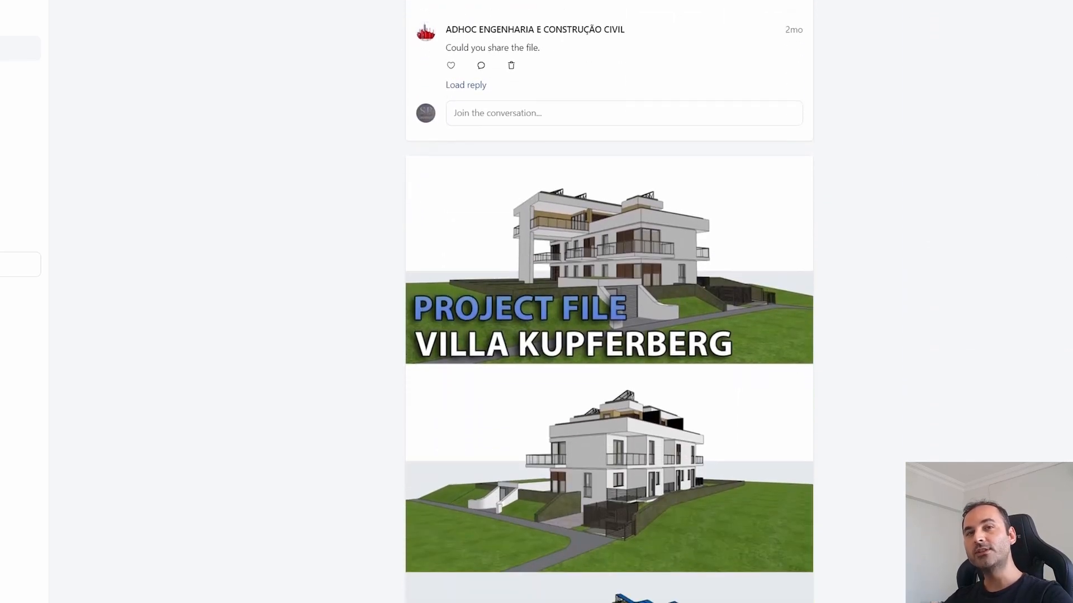
{"action": "scroll", "scroll_direction": "down", "scroll_amount": 3}
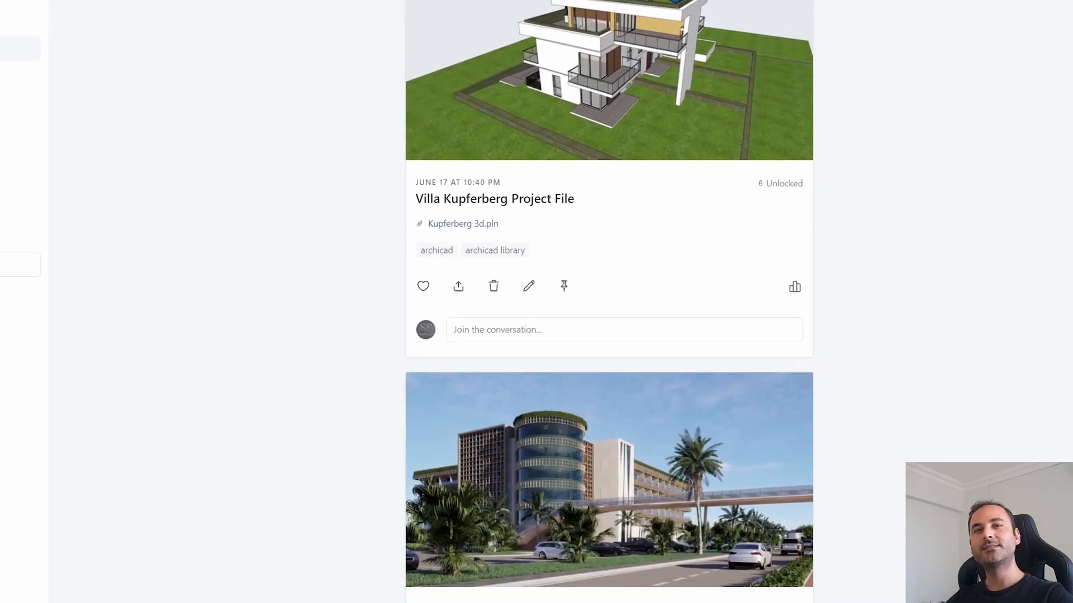